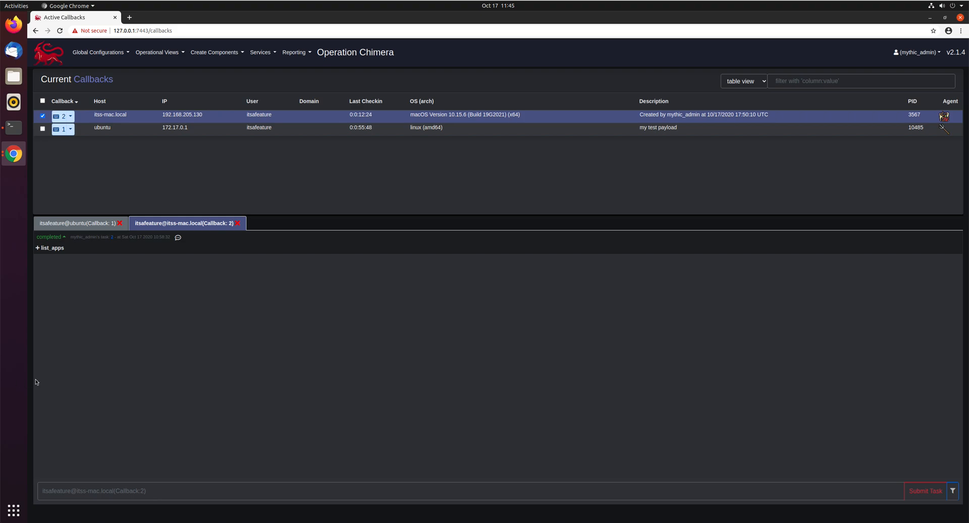
mouse_move(178, 375)
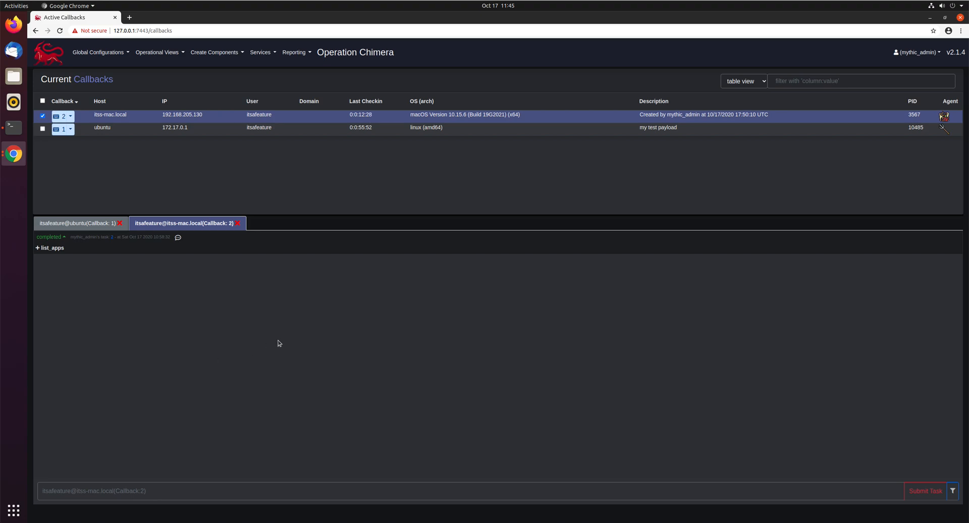
mouse_move(912, 59)
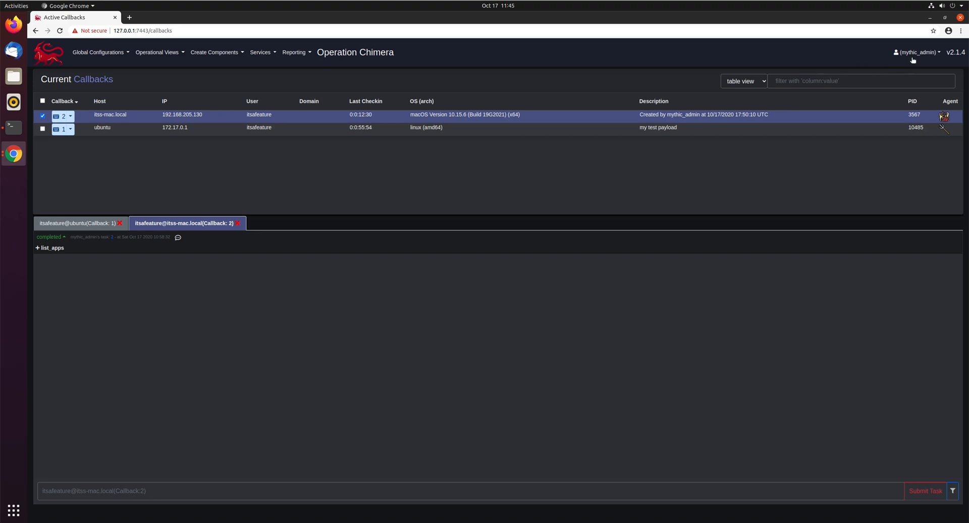
mouse_move(22, 160)
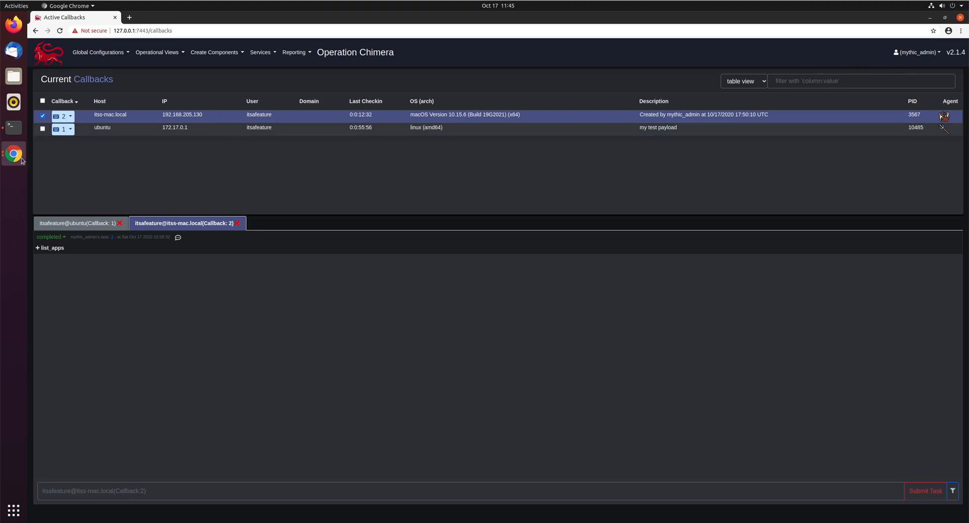
mouse_move(77, 138)
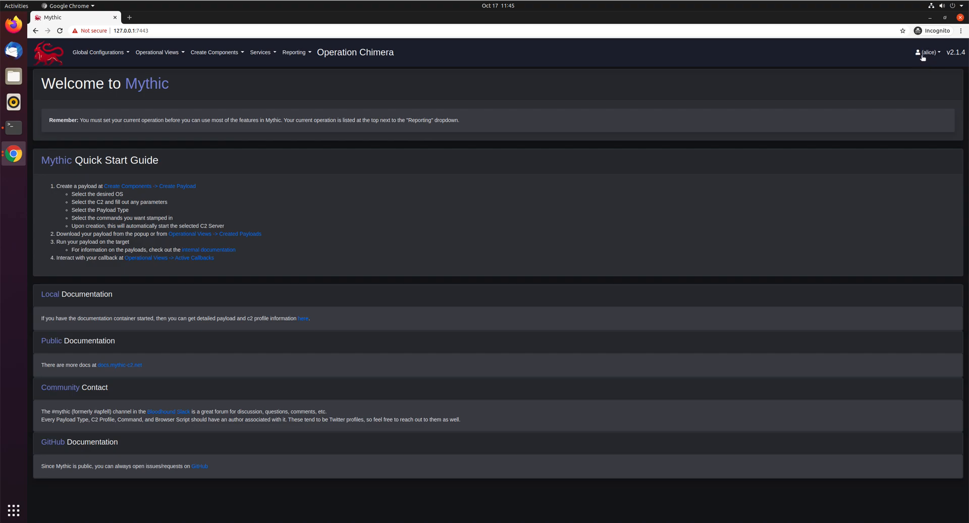
From the second operator's settings, load the Light config preset and confirm the colour change
left_click(927, 53)
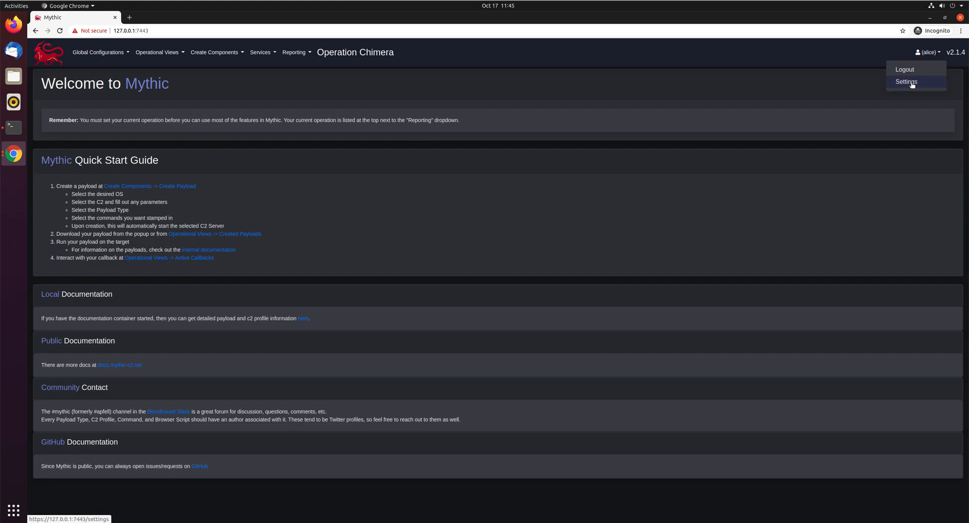
left_click(906, 81)
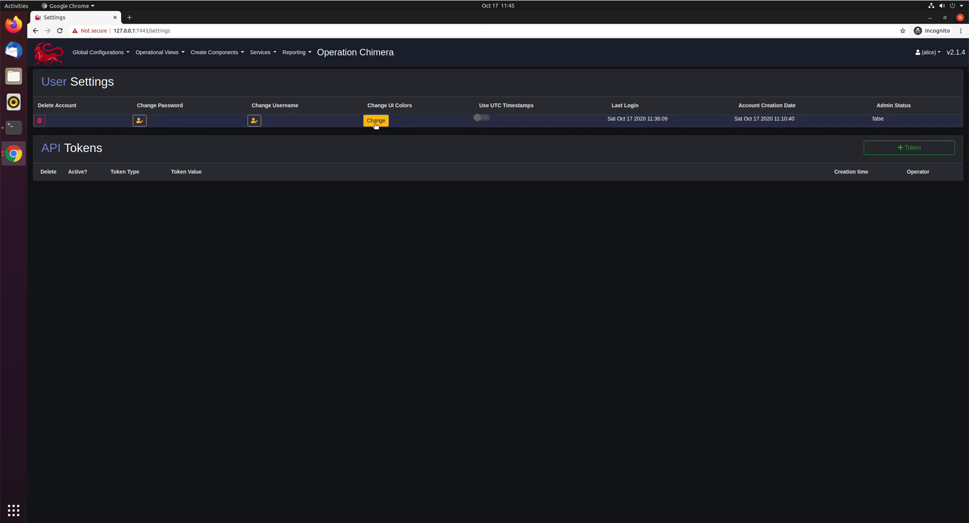
left_click(375, 121)
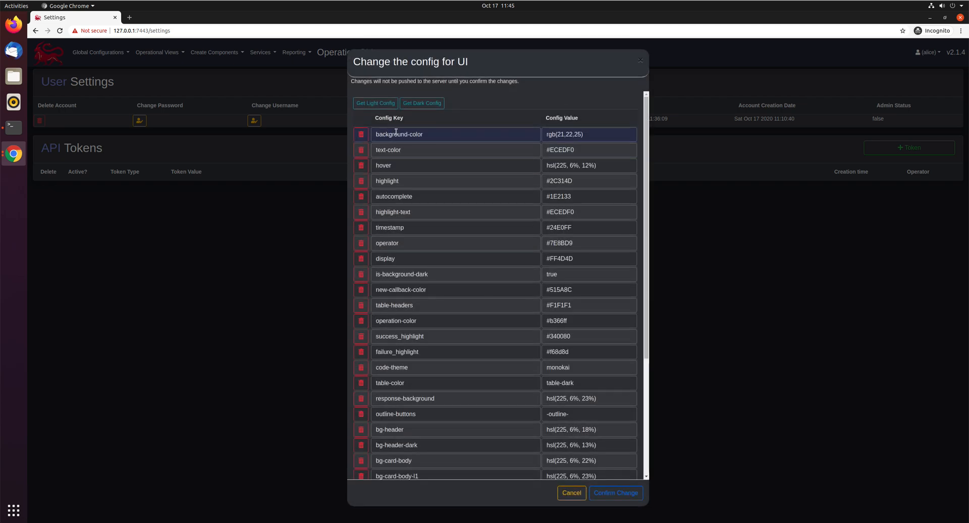
left_click(421, 103)
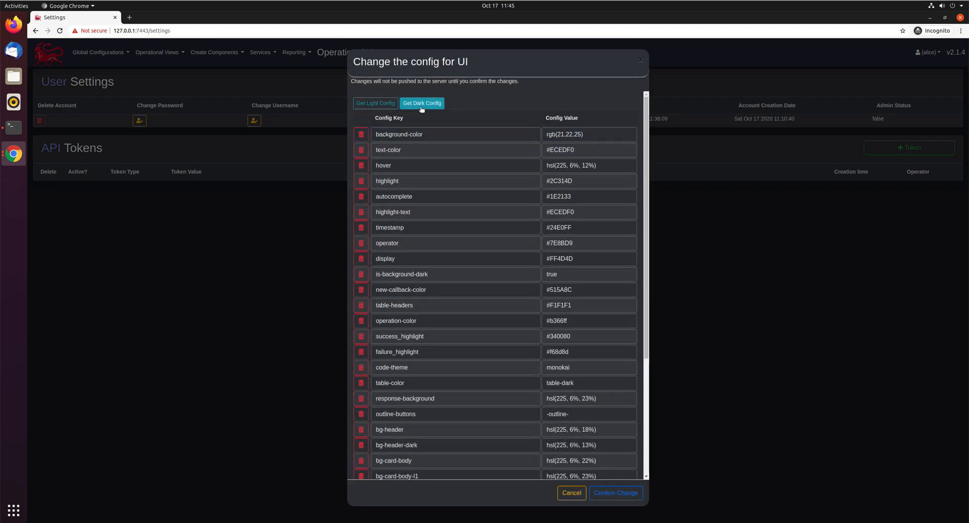
left_click(375, 103)
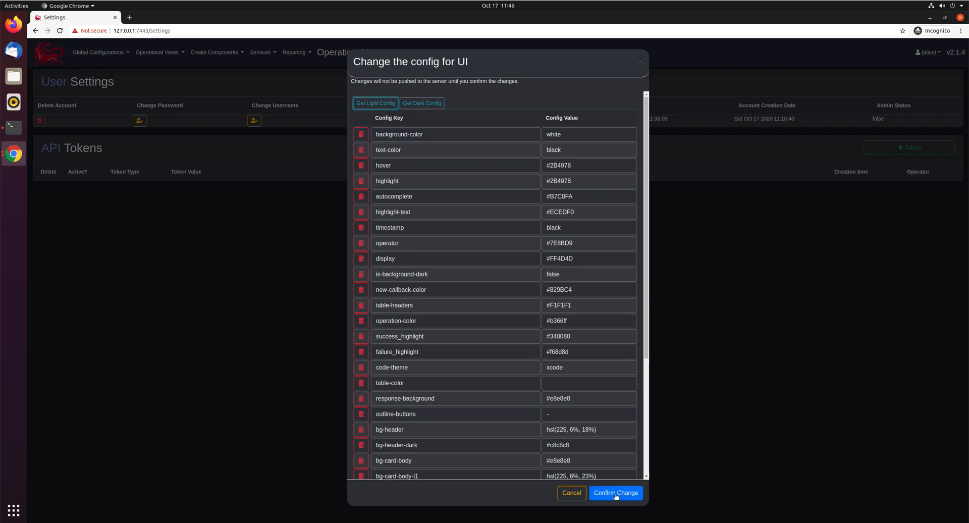
left_click(615, 493)
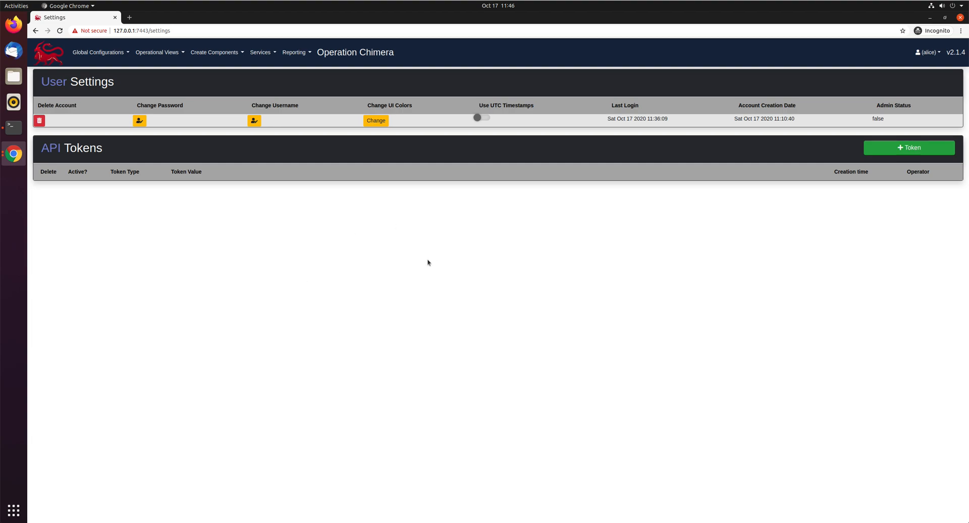
mouse_move(161, 185)
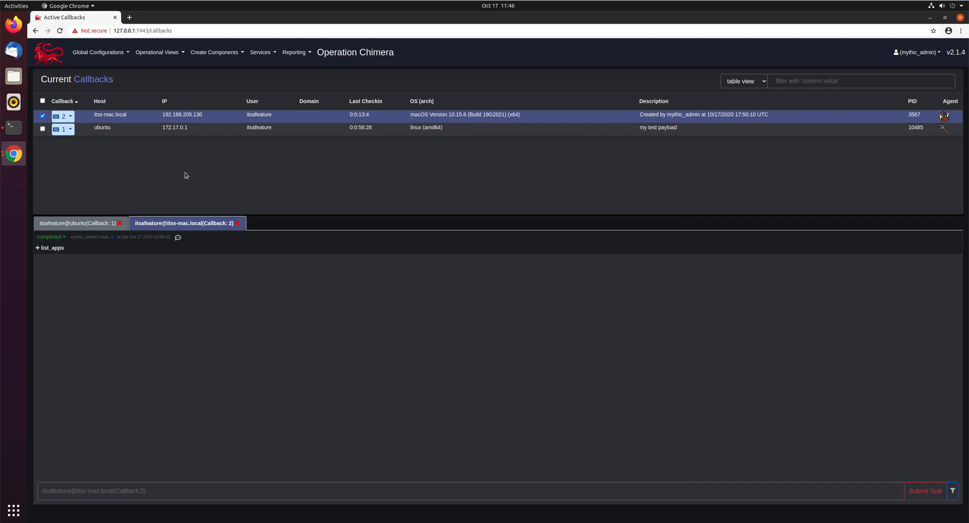
mouse_move(95, 433)
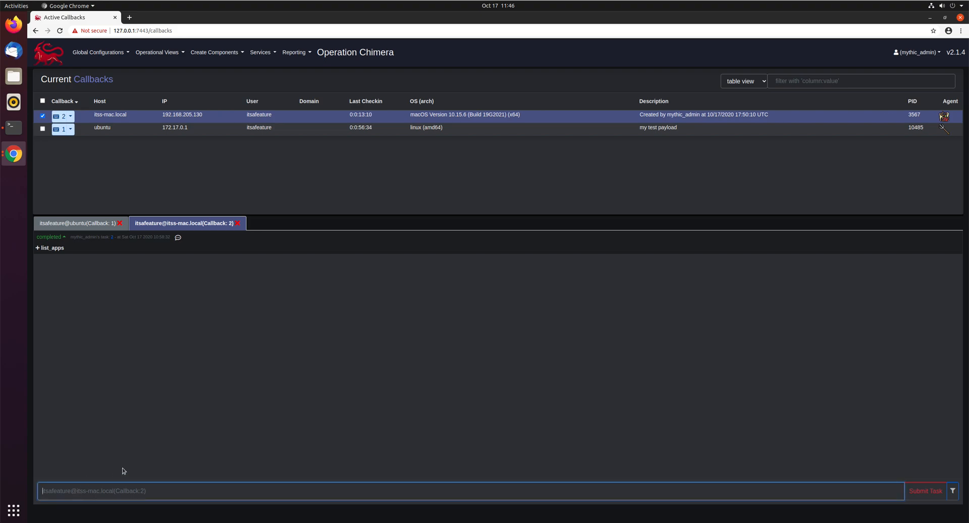
Submit a shell whoami task, then an ls task with its path parameter filled in
type("shell whoa")
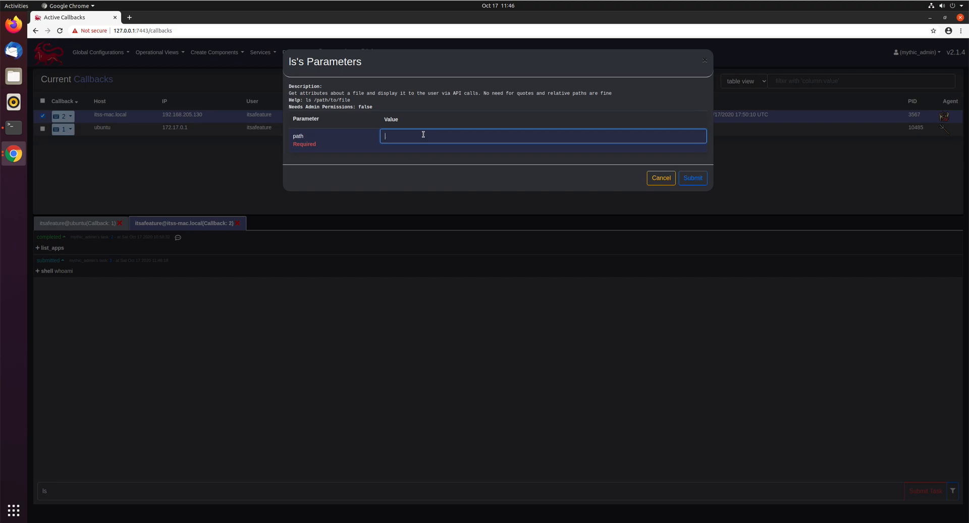
left_click(692, 178)
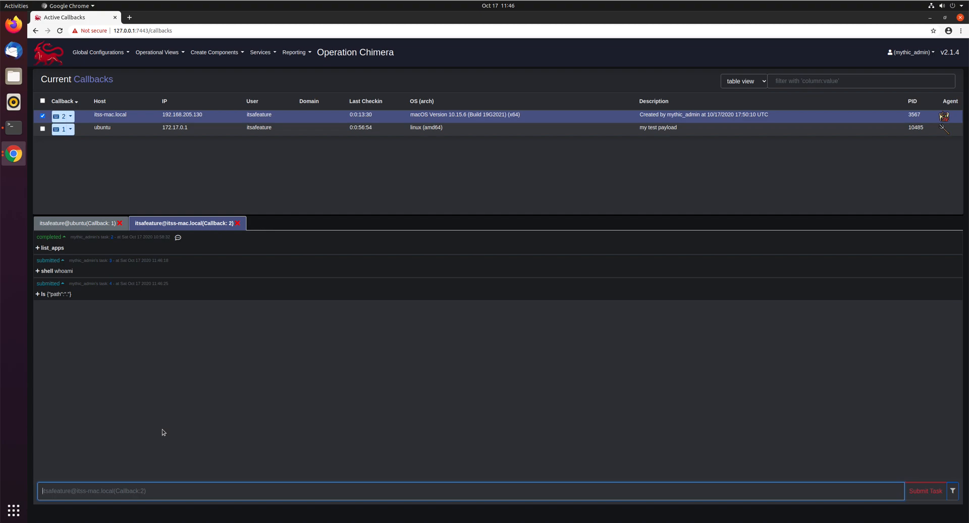
Enter 'sh' in the task bar while scrolling through the command autocomplete list
type("s")
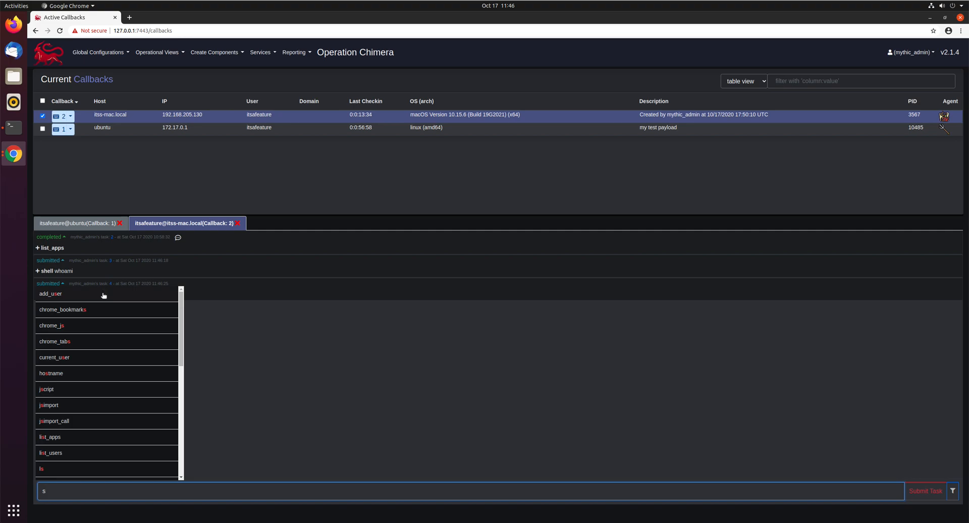
mouse_move(88, 340)
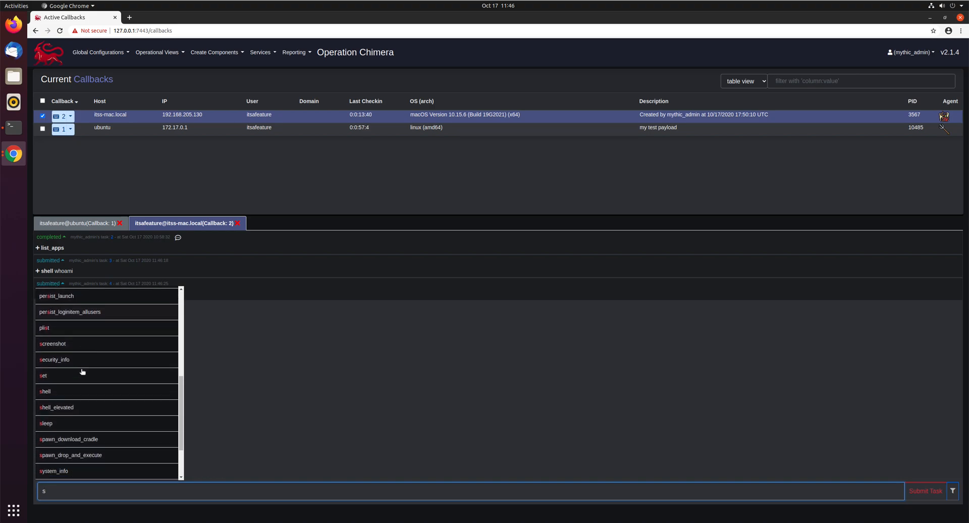
scroll("down", 3)
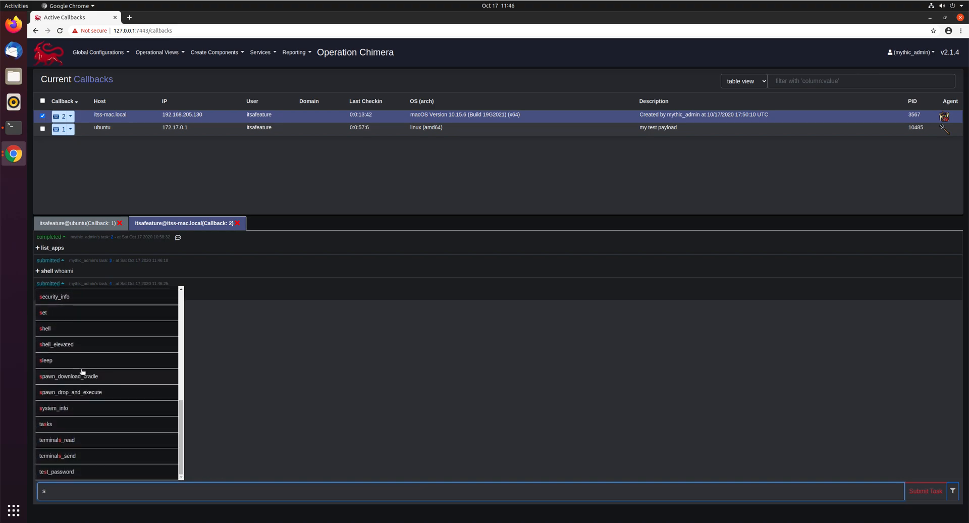
type("h")
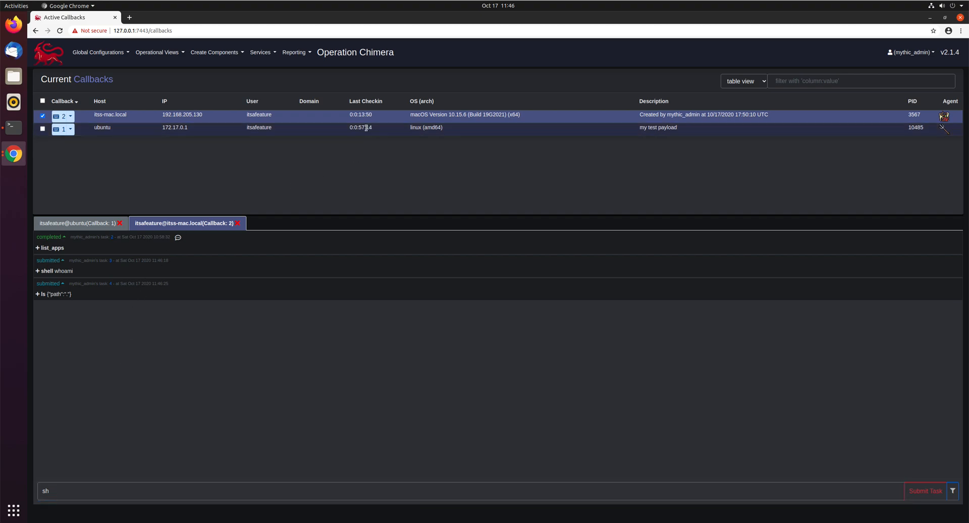
mouse_move(244, 142)
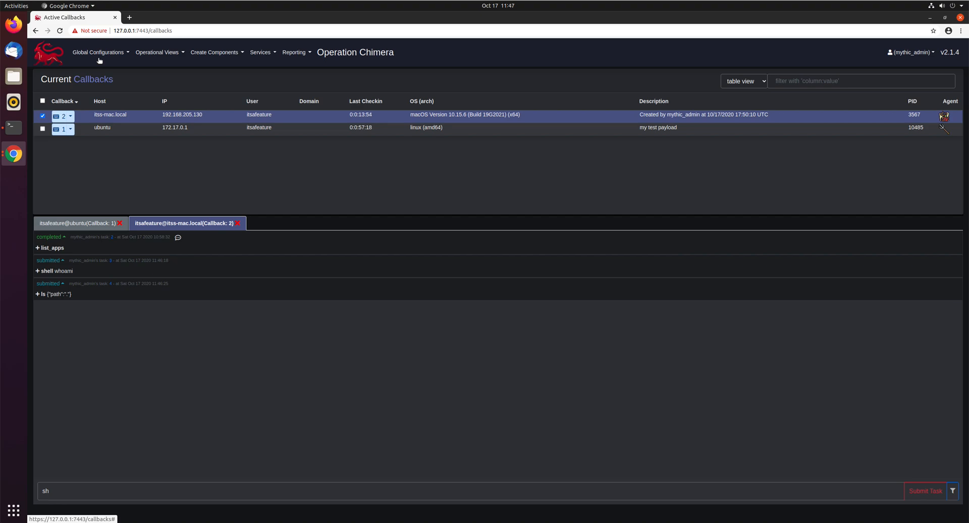
In C2 Profile Management, start the HTTP profile's internal server and dismiss its output dialog
left_click(97, 51)
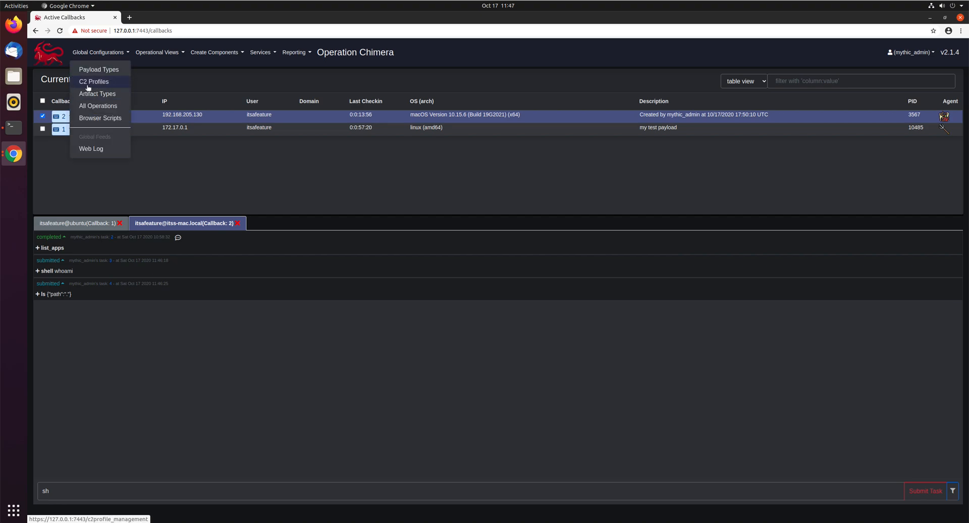
left_click(93, 82)
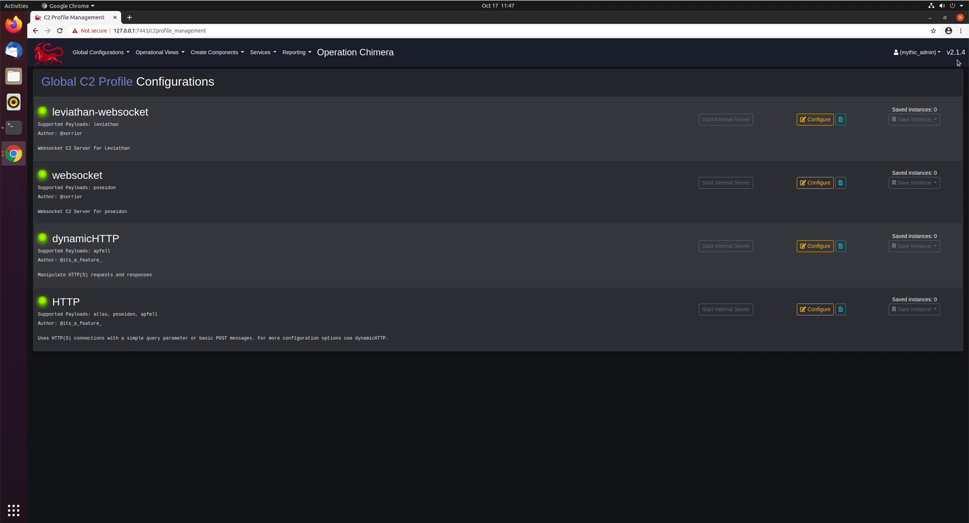
mouse_move(615, 212)
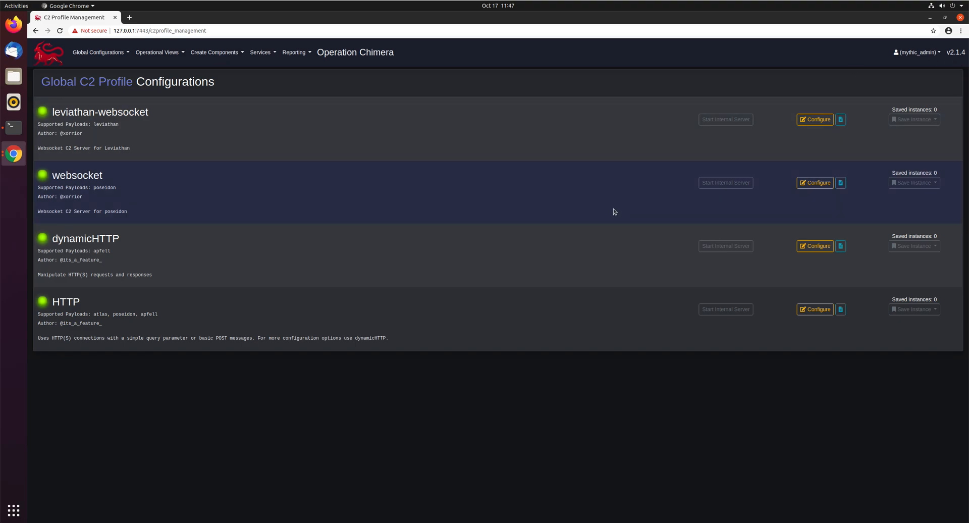
mouse_move(490, 254)
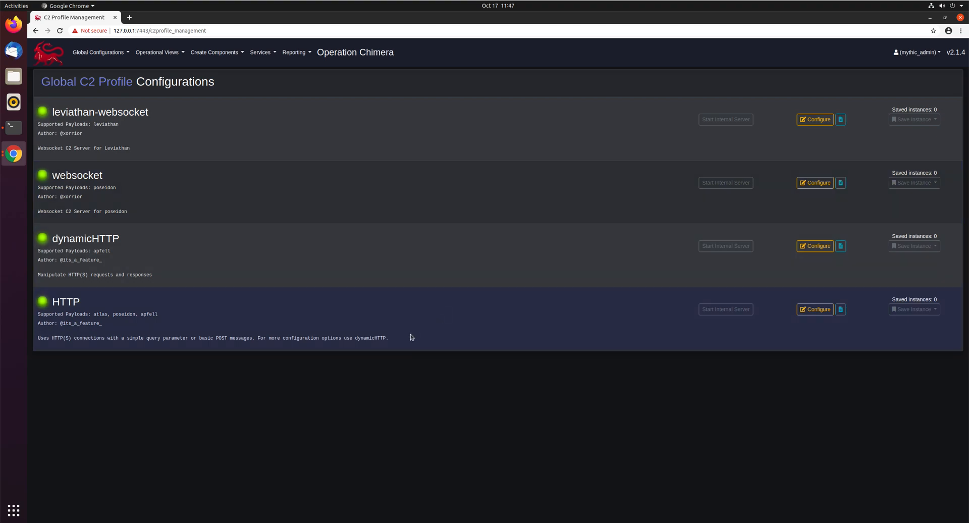
mouse_move(725, 309)
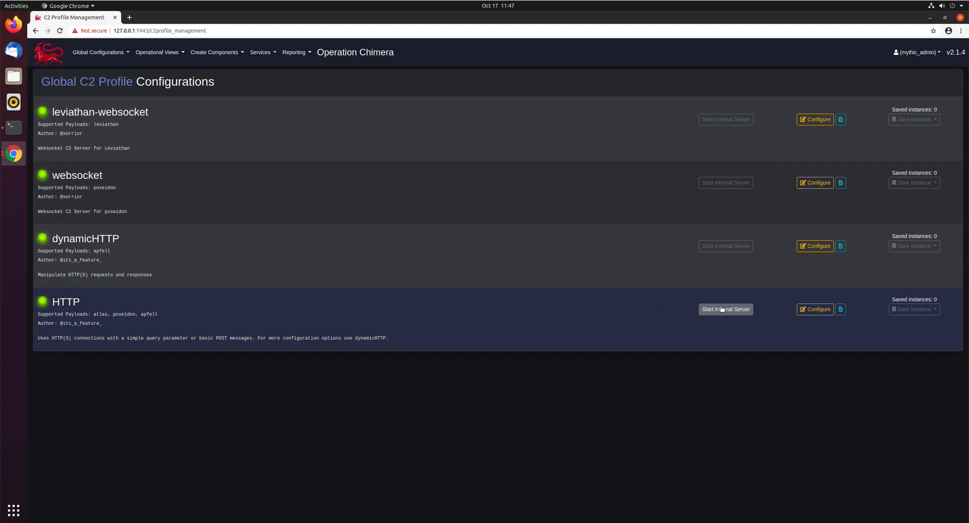
left_click(725, 309)
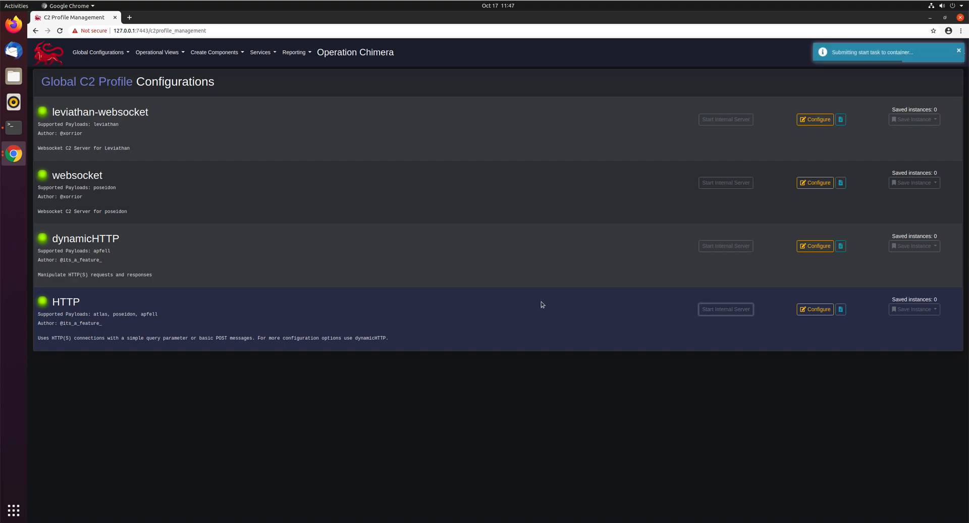
left_click(725, 309)
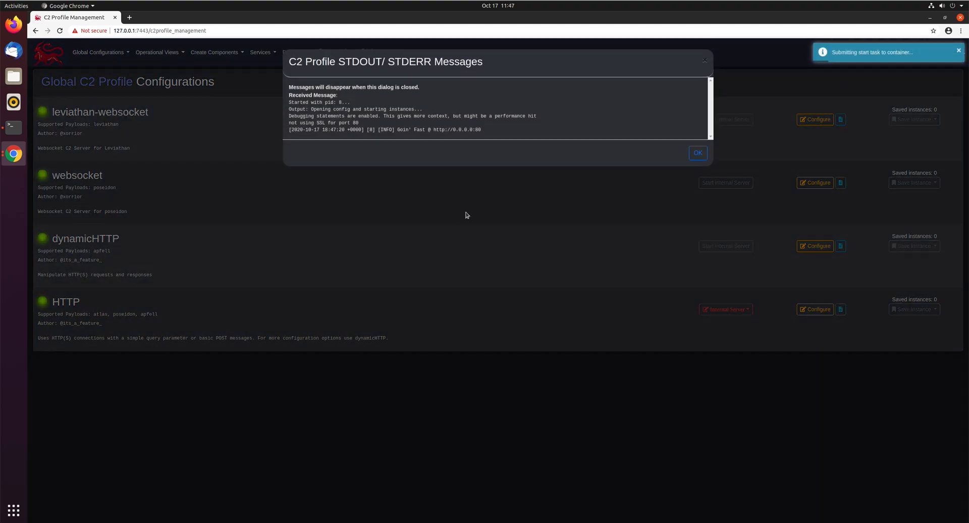
left_click(698, 152)
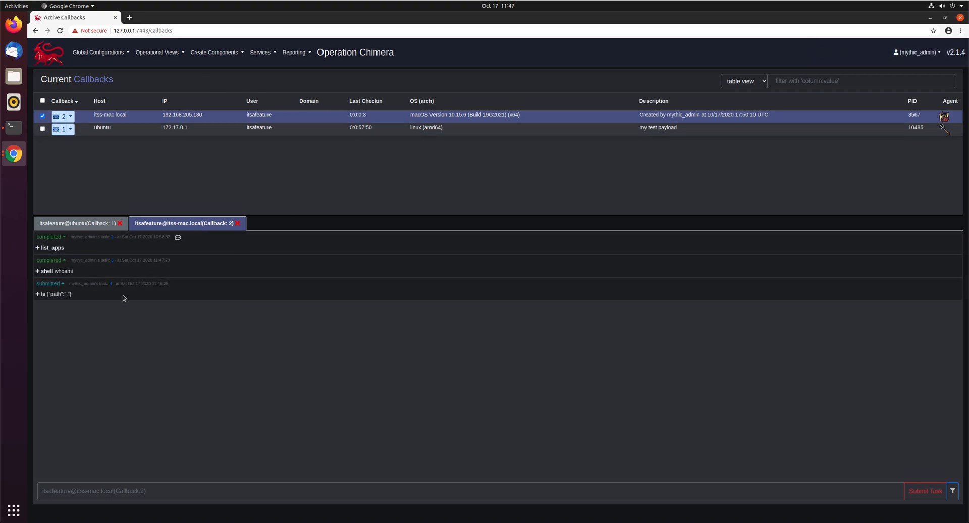
mouse_move(96, 332)
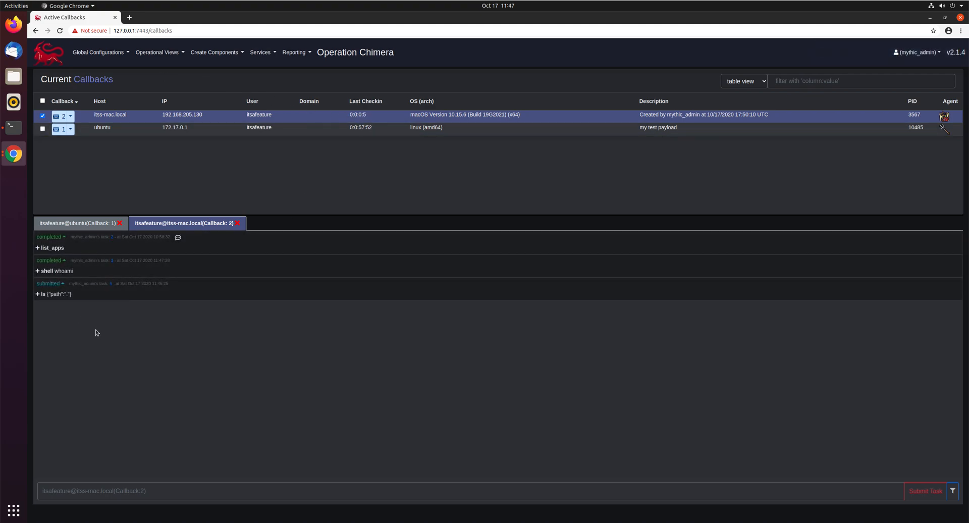
mouse_move(368, 171)
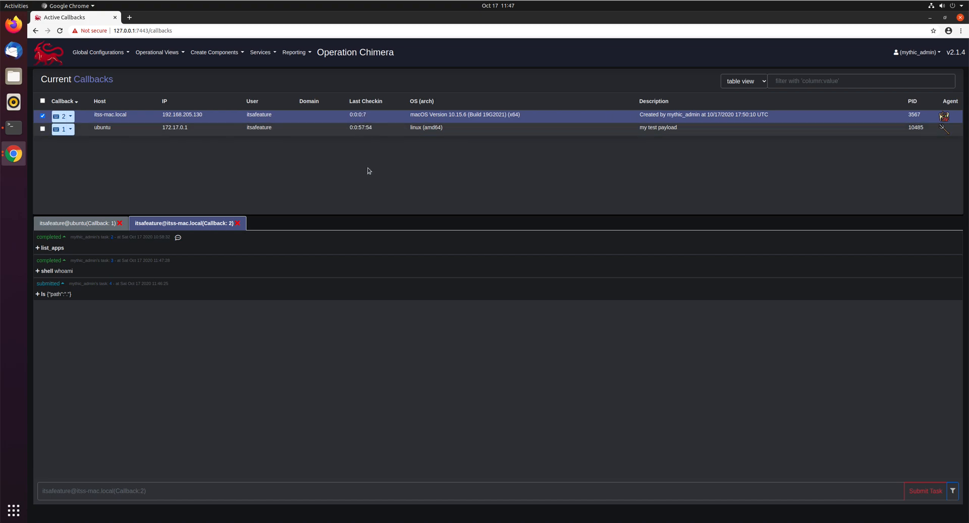
mouse_move(85, 422)
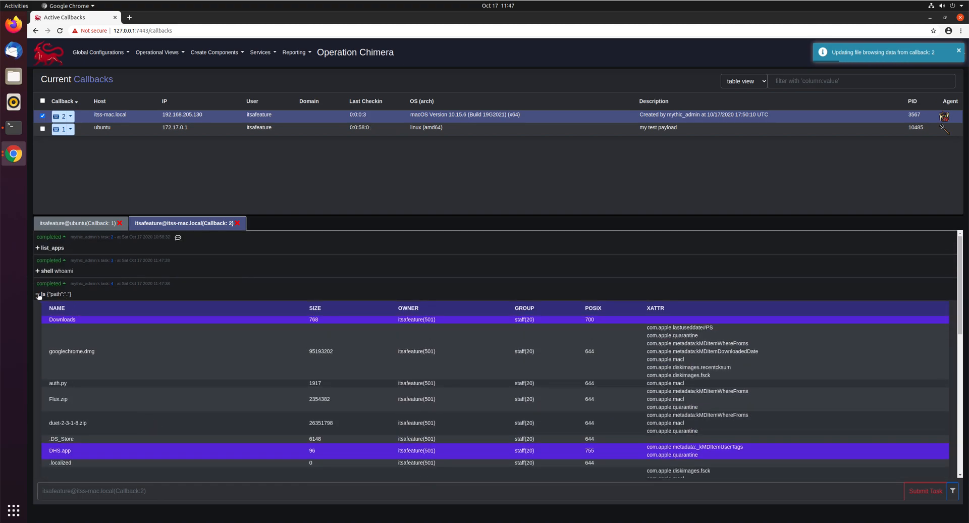
Collapse the ls directory listing output on the itss-mac.local callback
left_click(38, 293)
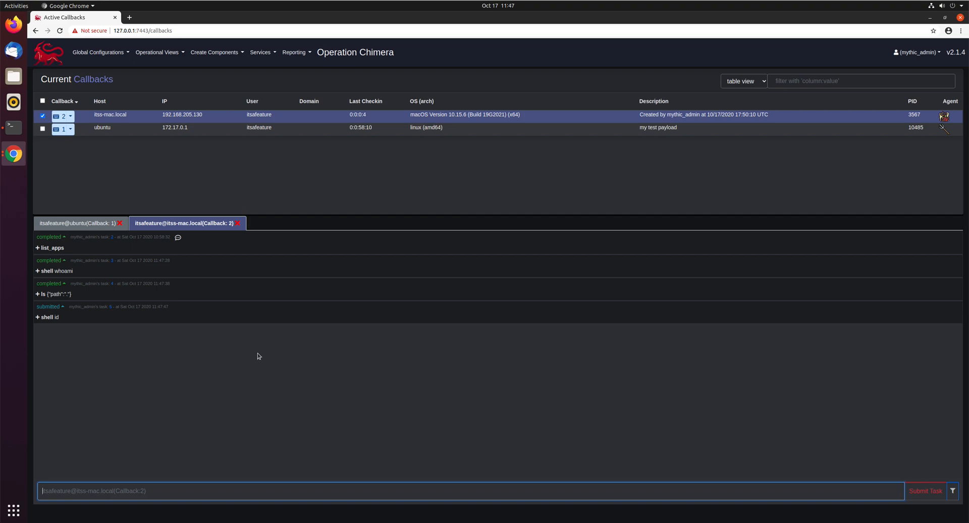
mouse_move(103, 342)
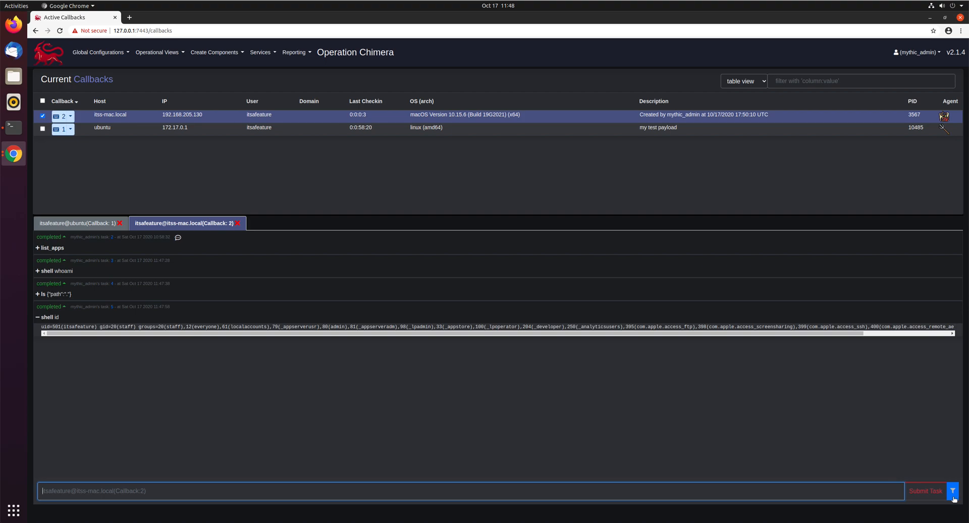
In the task filter dialog, enable the Task filter and toggle the Operator filter on then off
left_click(953, 490)
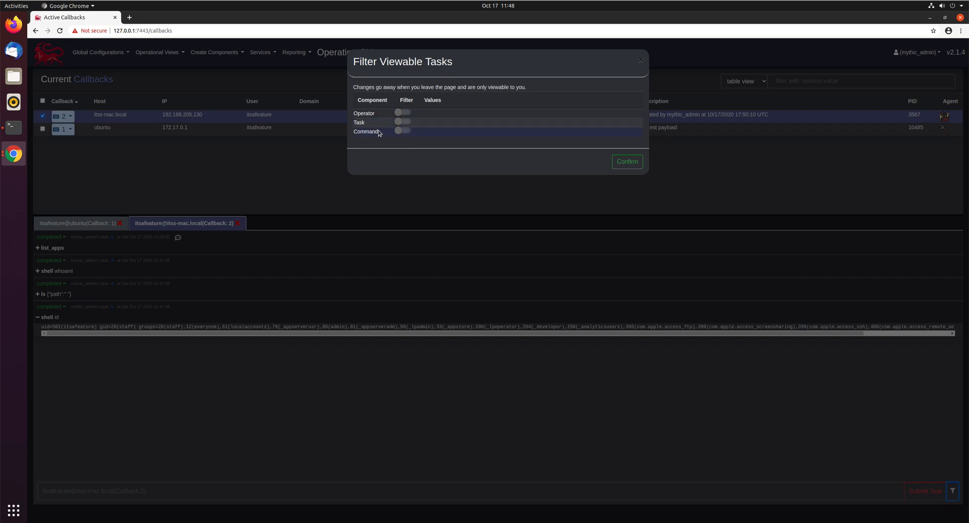
left_click(402, 122)
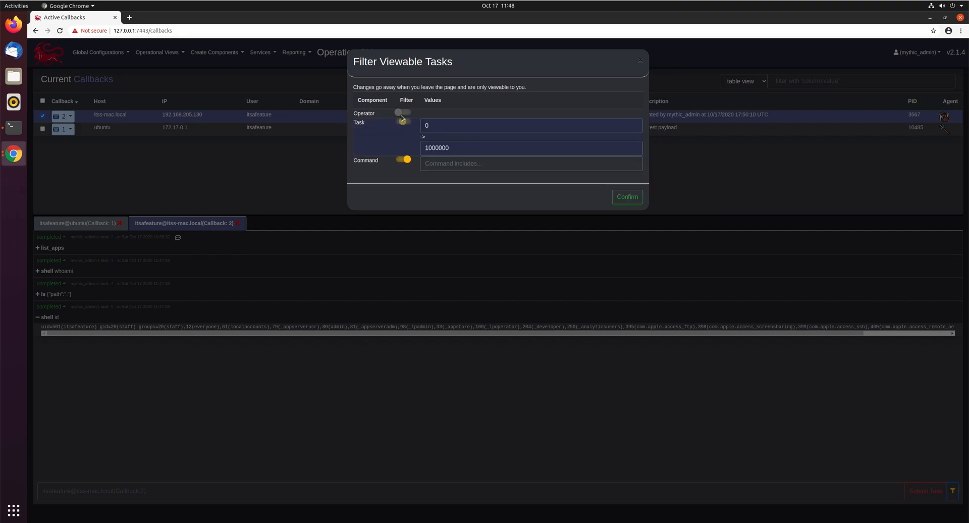
left_click(402, 112)
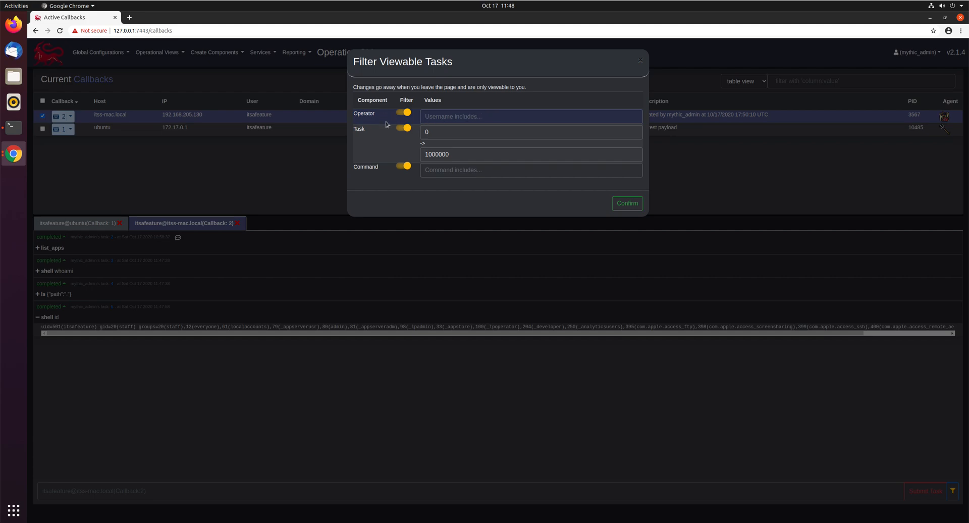
left_click(403, 113)
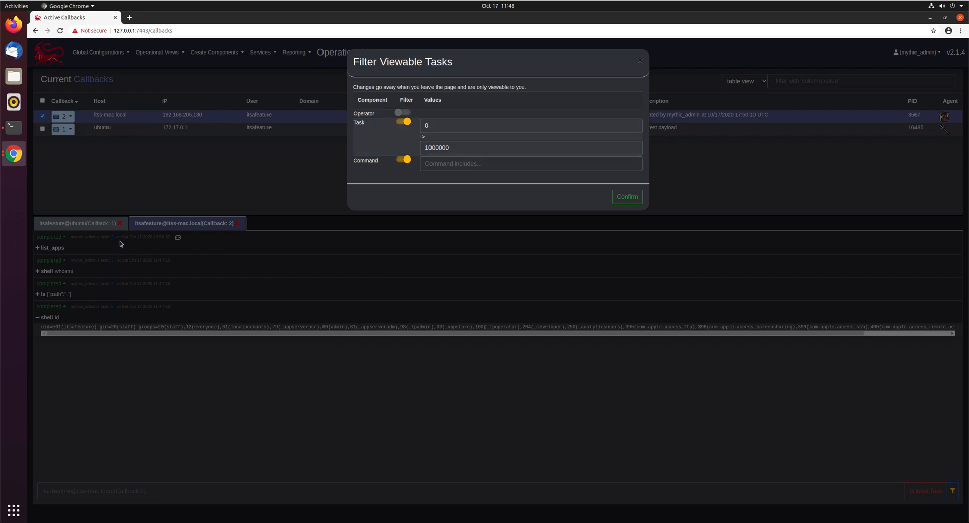
mouse_move(392, 198)
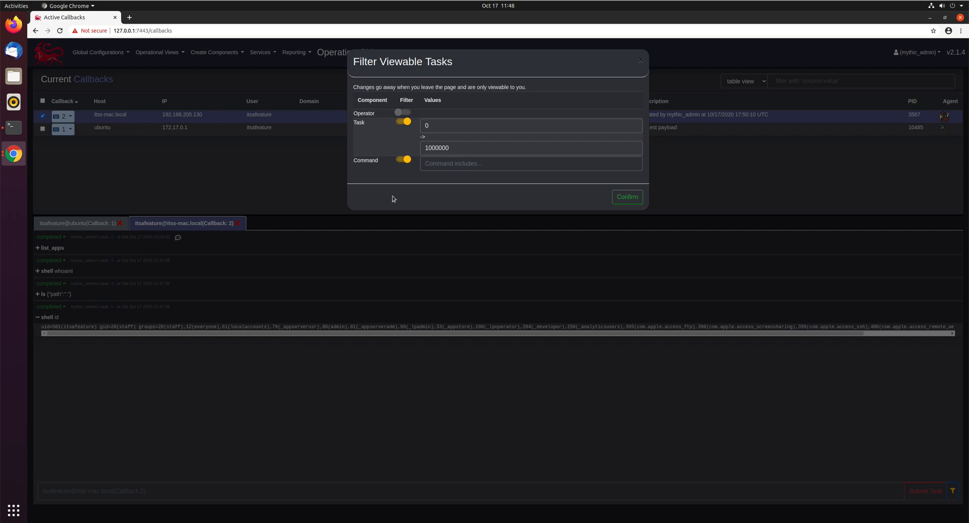
Set the task range start to 4, reset it to 0, and switch the Task filter off
left_click(529, 126)
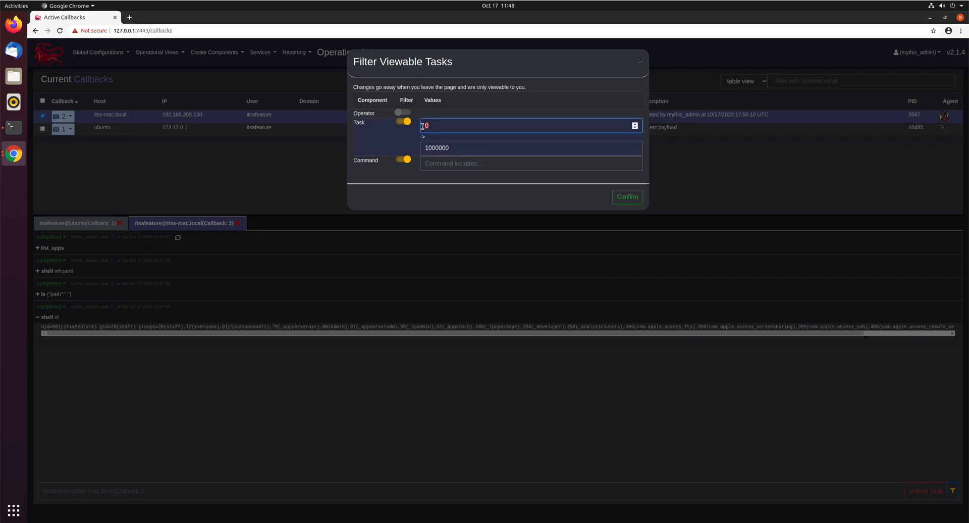
type("4")
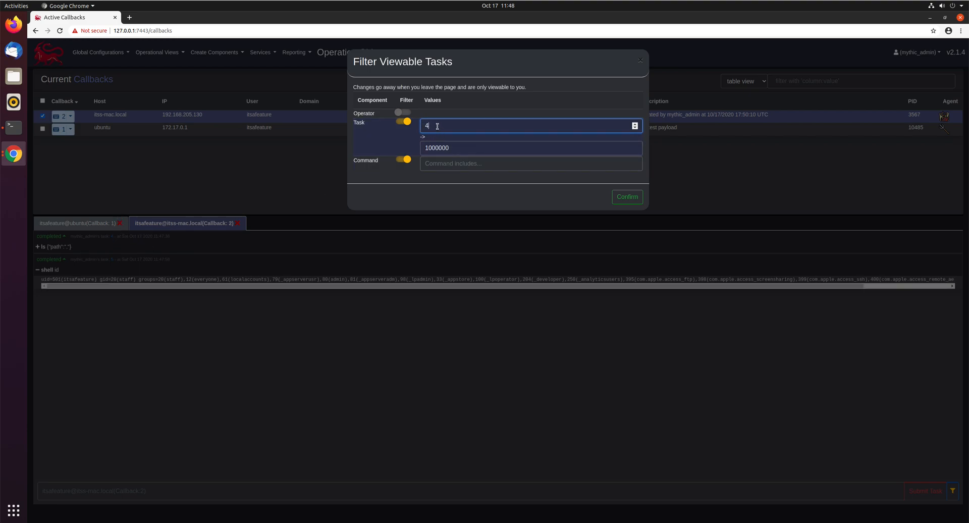
type("0")
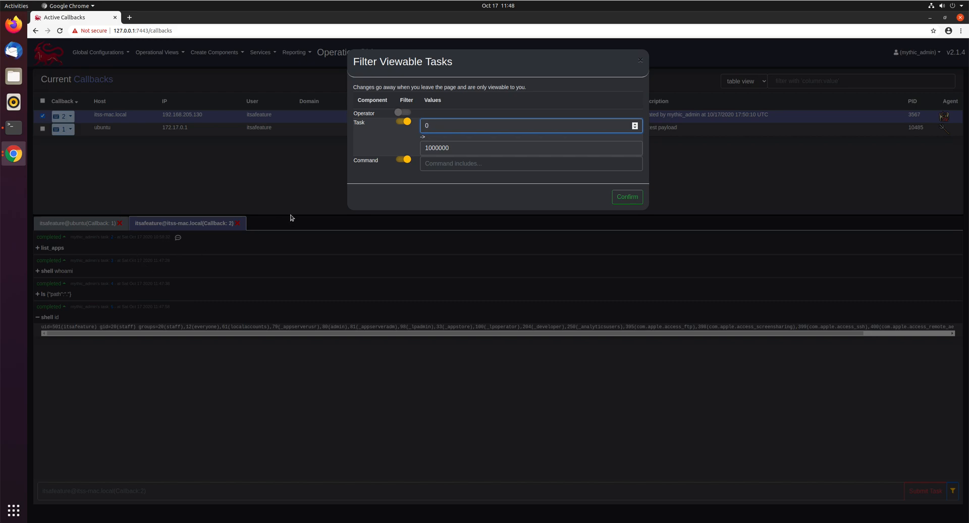
left_click(405, 122)
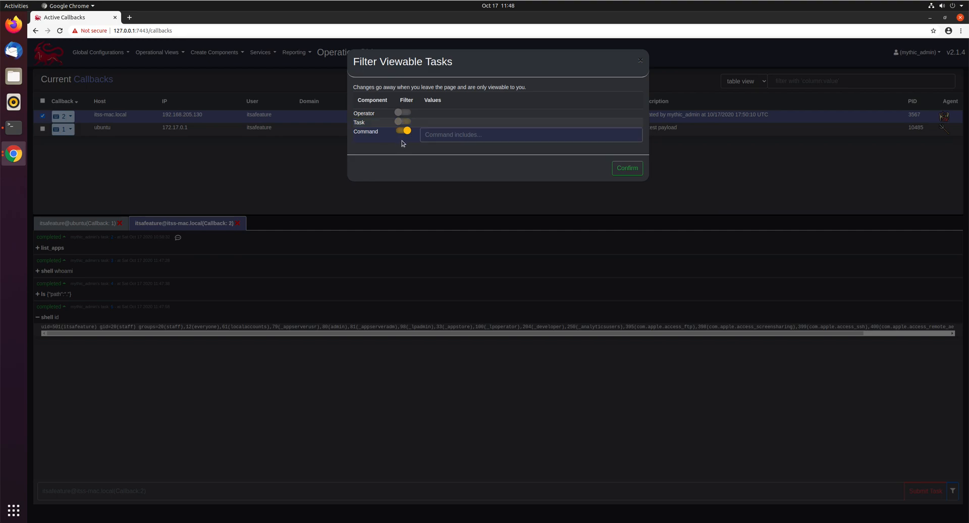
Enter 'sh' as the Command includes text, switch the Command filter off, and confirm
left_click(530, 134)
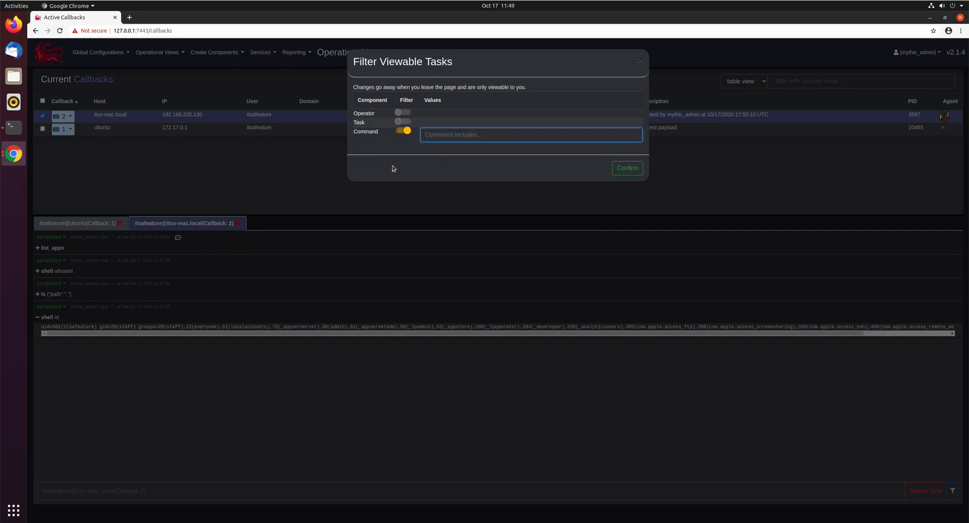
type("sh")
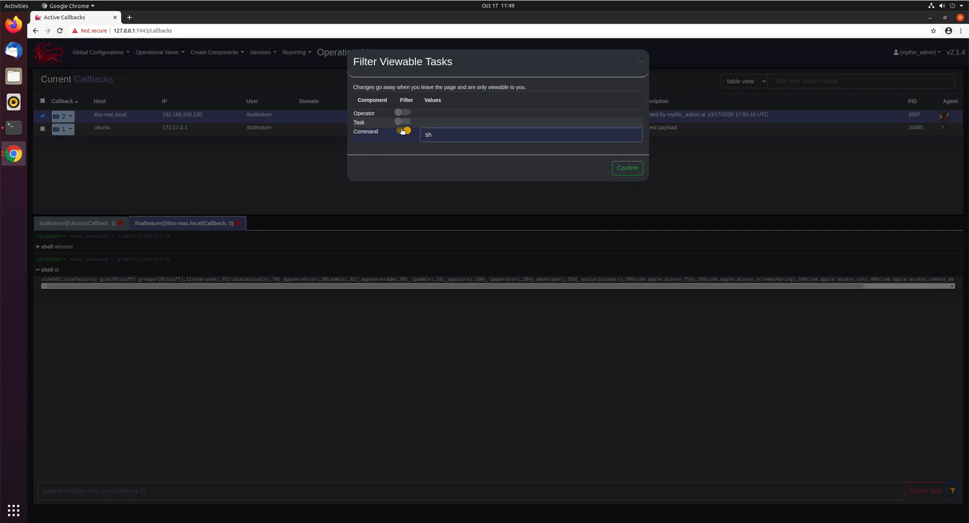
left_click(401, 131)
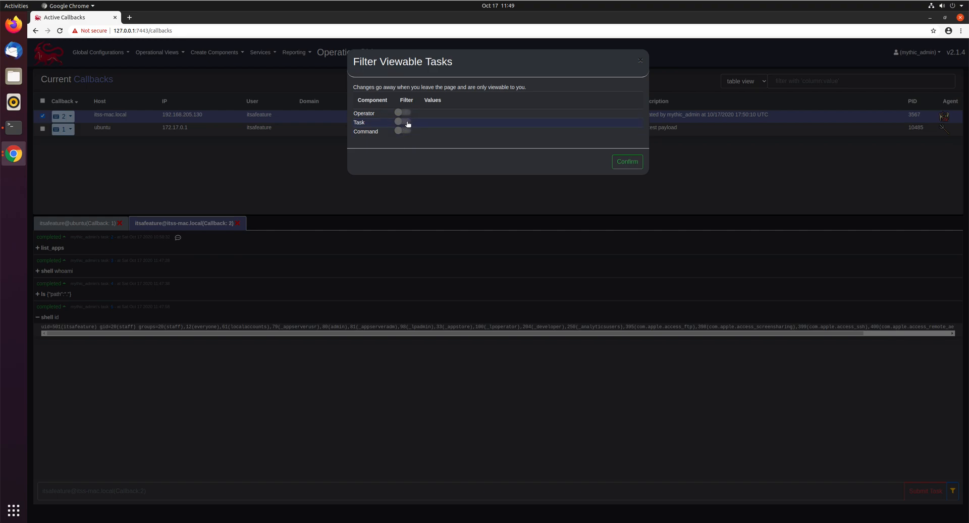
mouse_move(409, 119)
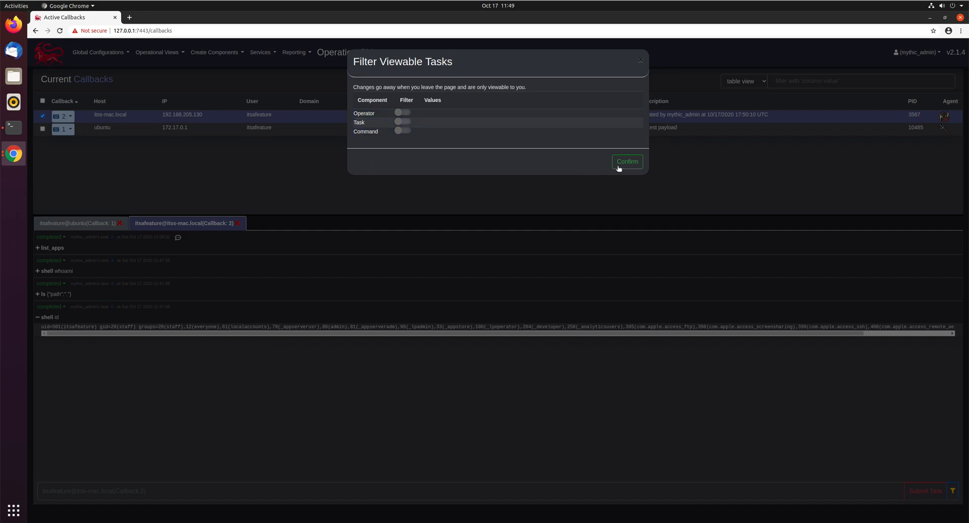
left_click(626, 161)
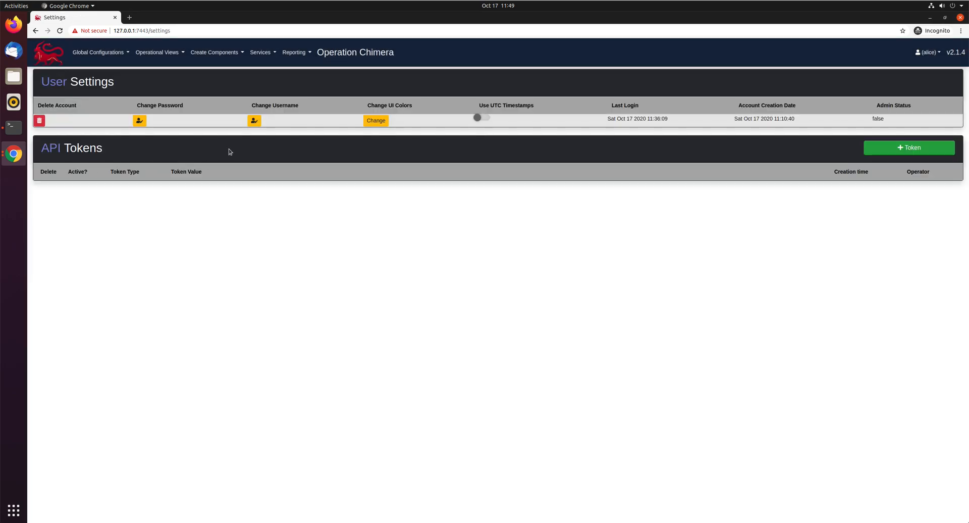
On Active Callbacks, submit a shell whoami task to the mac callback as alice
left_click(158, 52)
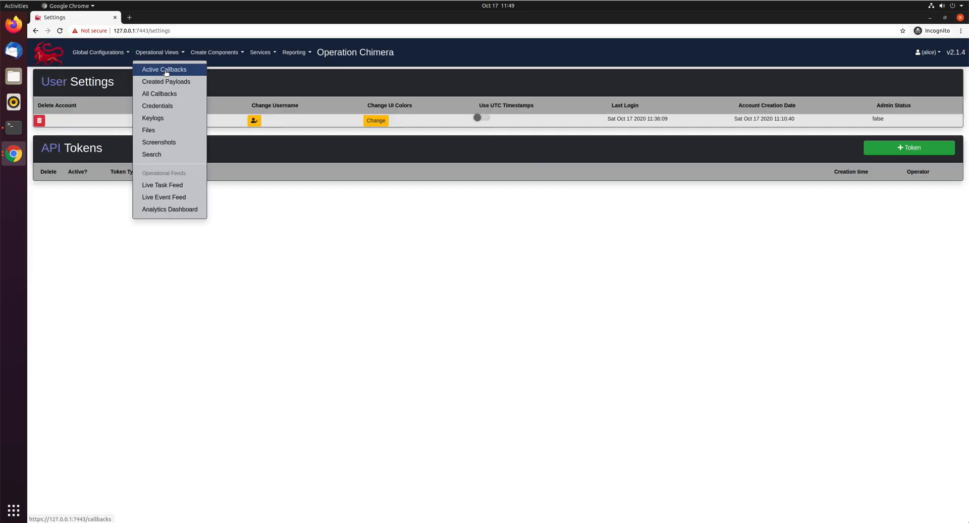
left_click(163, 70)
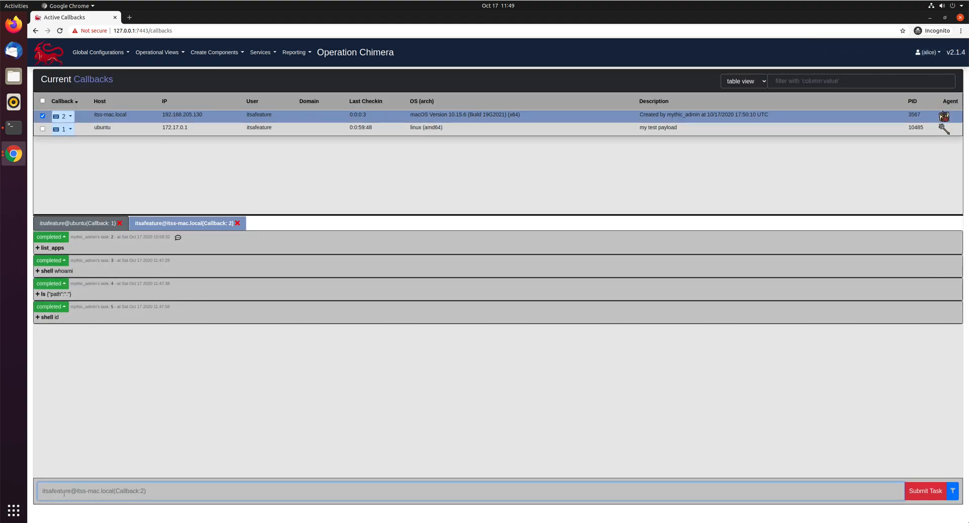
type("shell whoami")
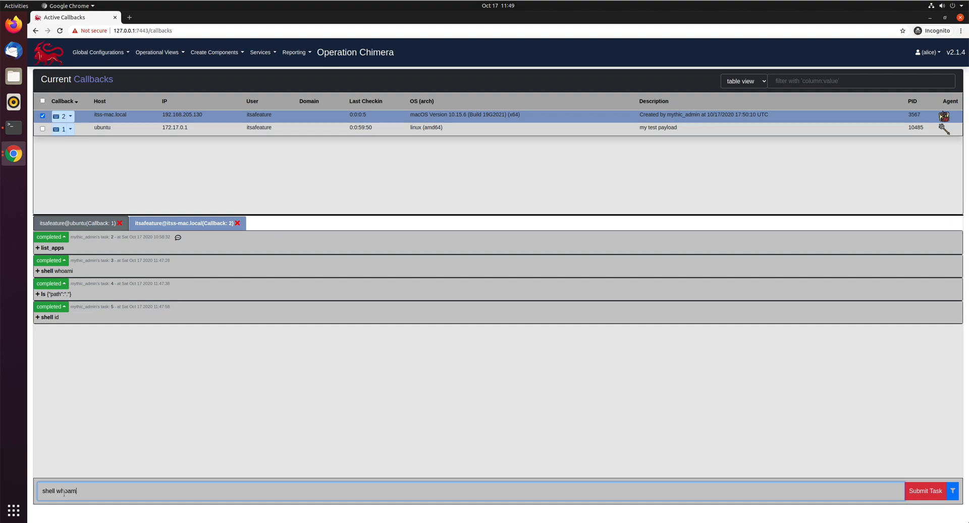
left_click(925, 491)
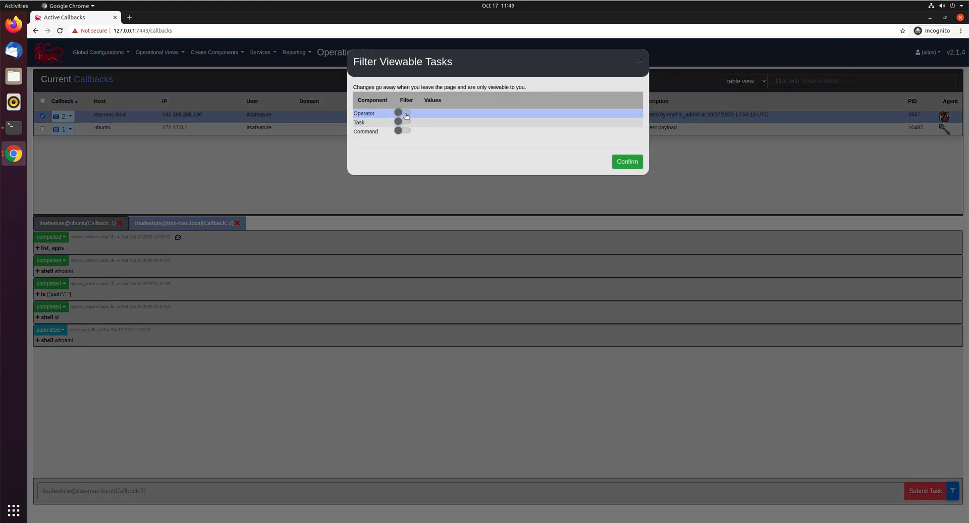
Enable the Operator filter set to alice and confirm it
left_click(402, 113)
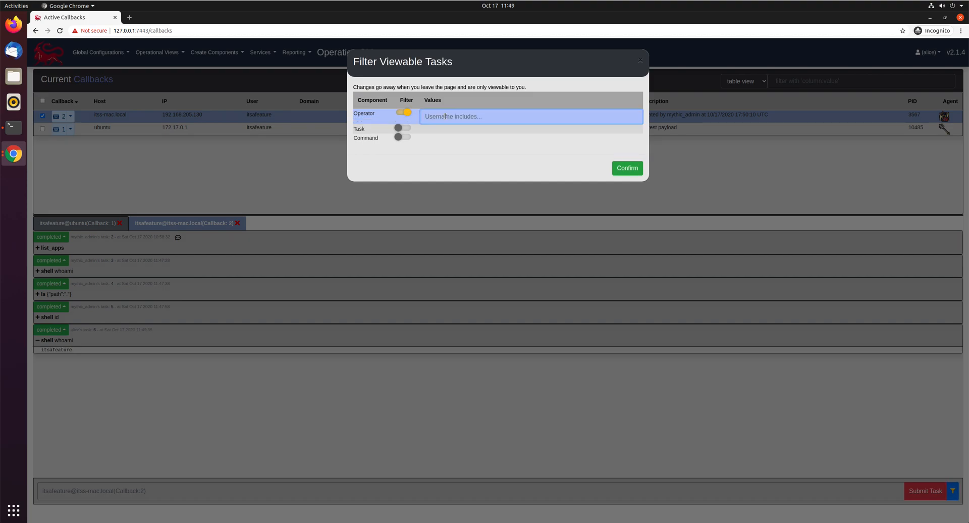
type("alice")
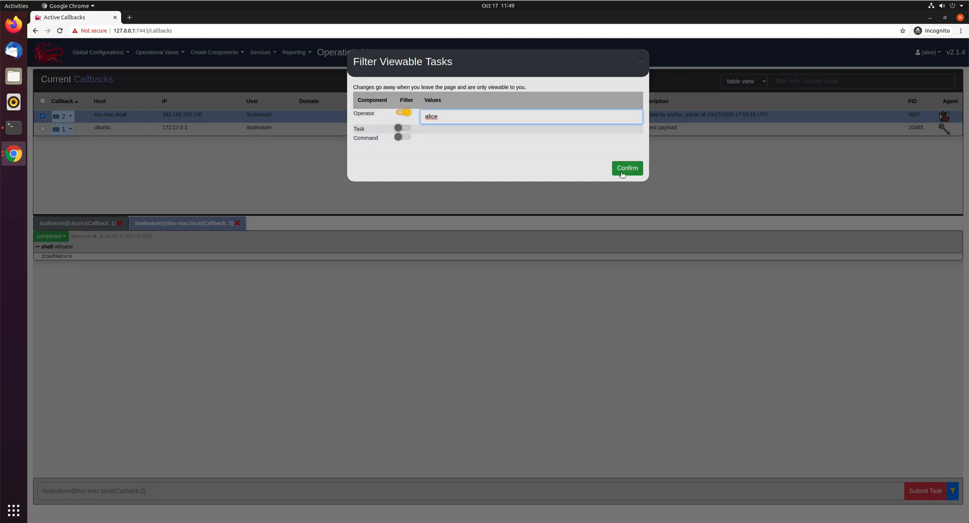
left_click(625, 169)
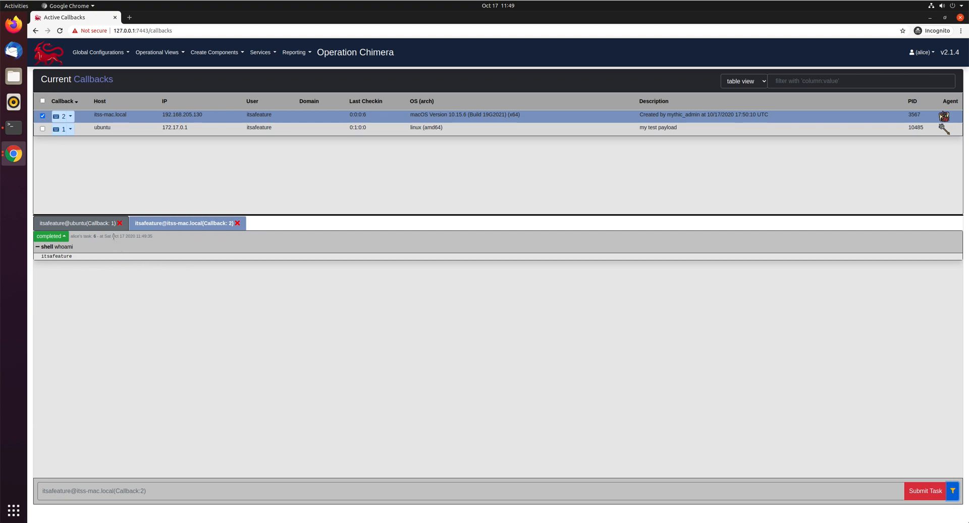
mouse_move(156, 283)
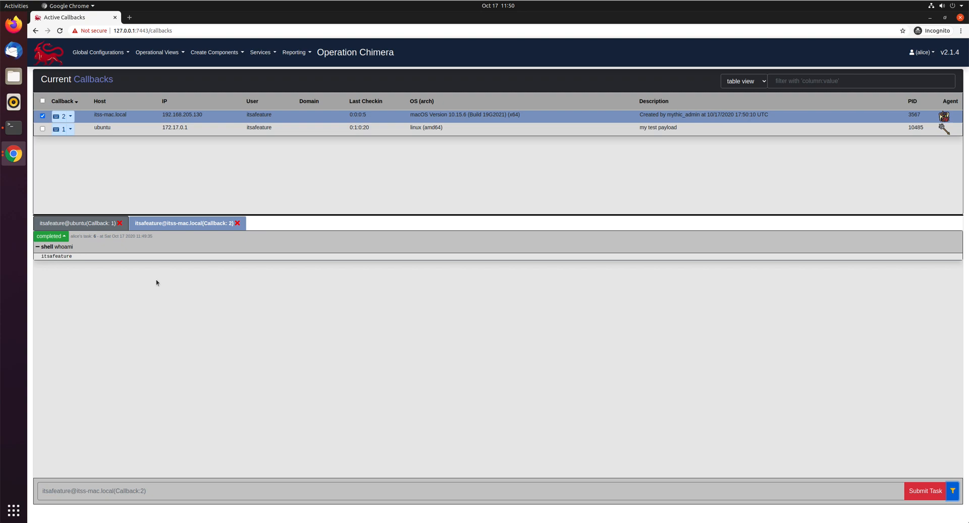
mouse_move(191, 188)
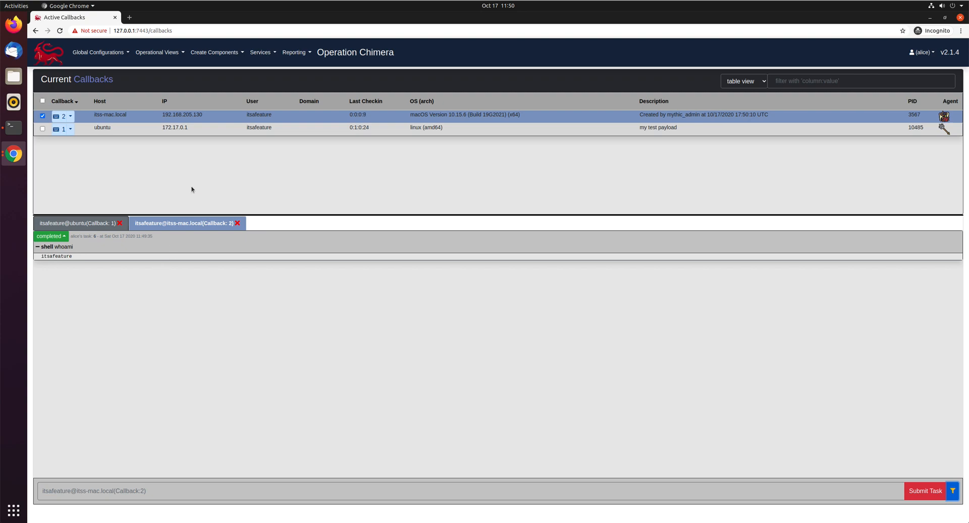
View the Live Task Feed, then return to Active Callbacks via Operational Views
left_click(158, 51)
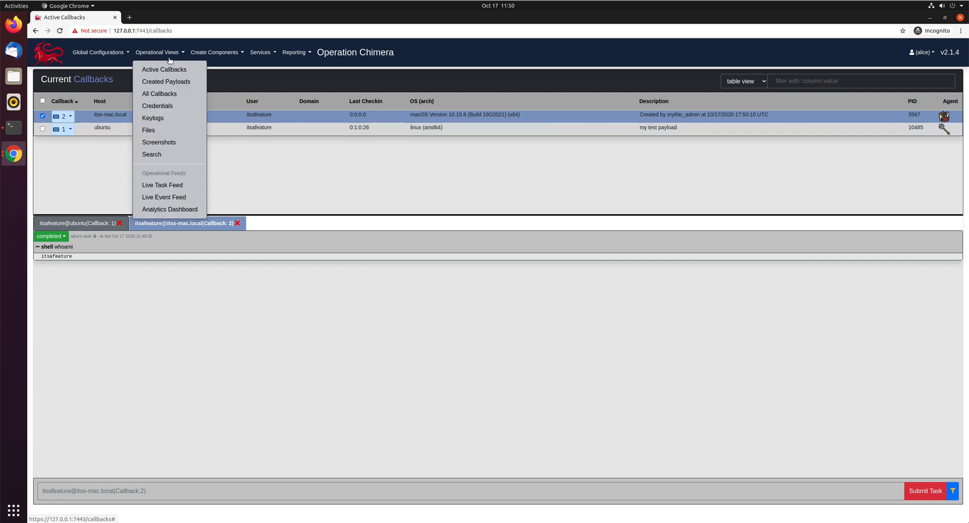
mouse_move(162, 185)
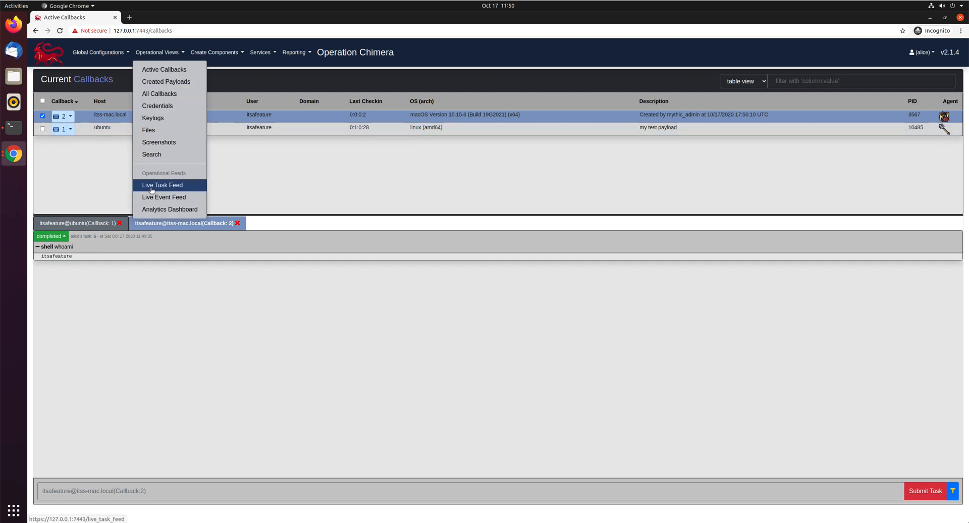
left_click(161, 185)
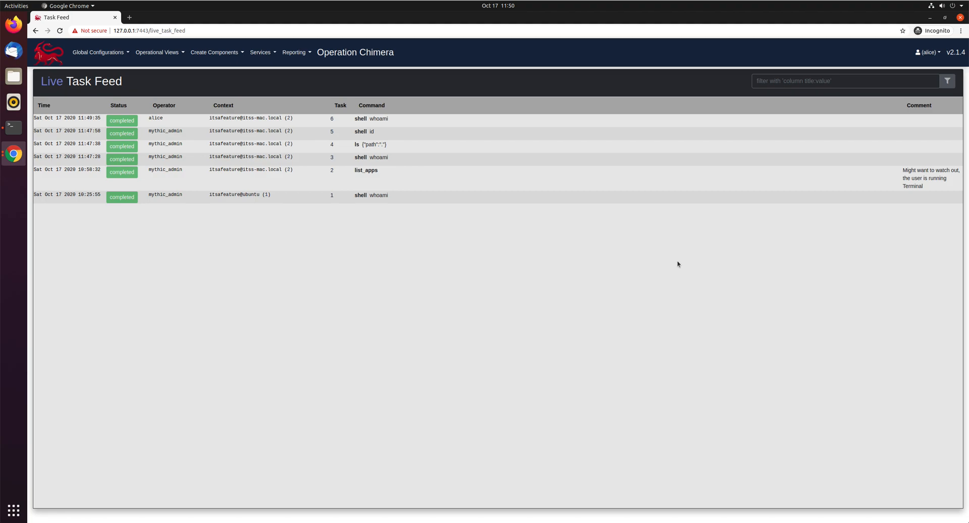
left_click(157, 52)
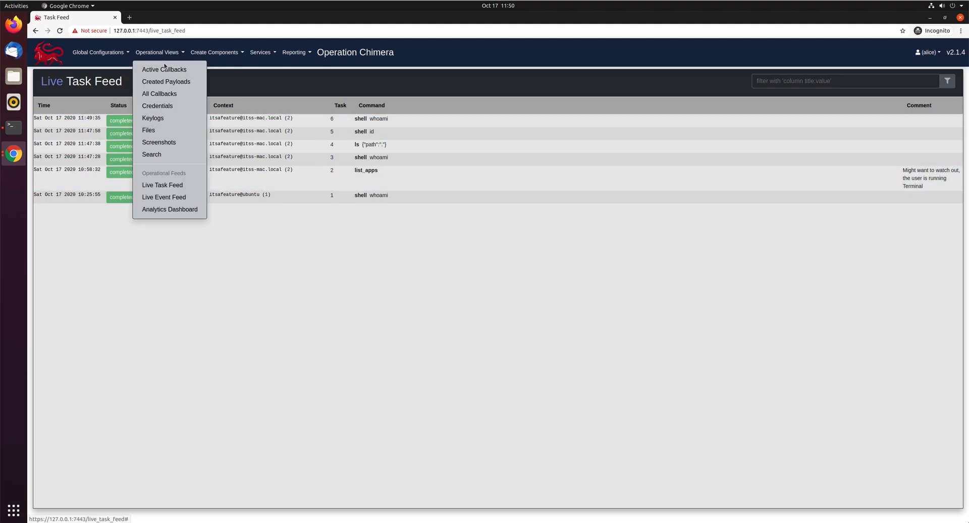
left_click(163, 70)
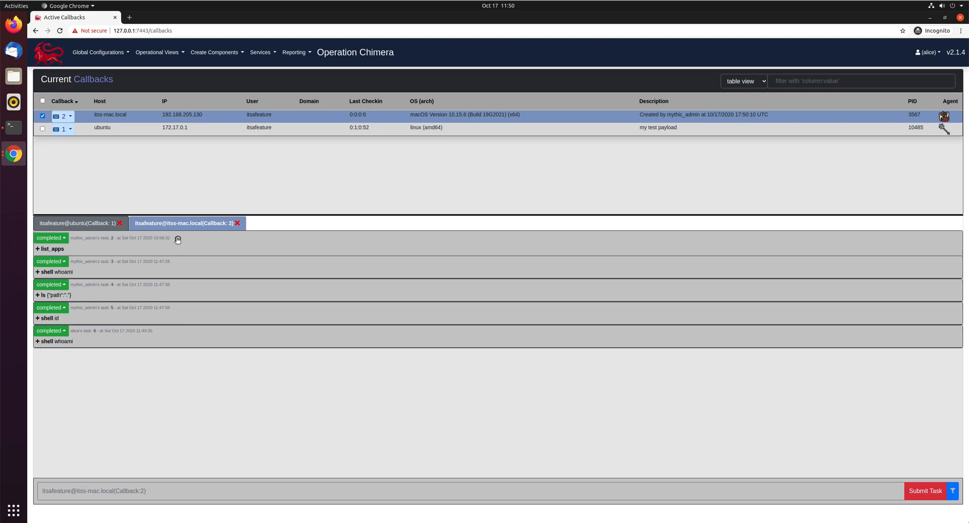
Open Task 2 in its own tab, expand the list_apps output, and select the page URL
left_click(177, 239)
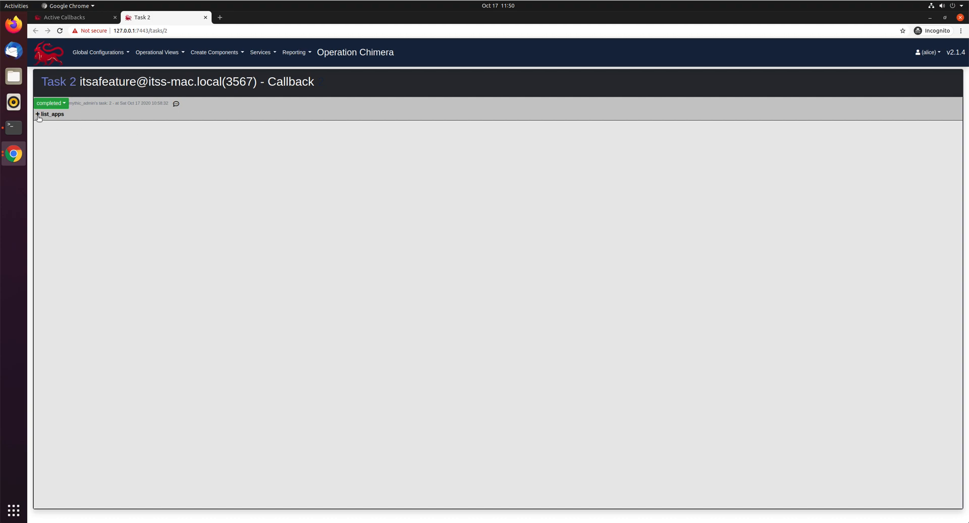
left_click(51, 114)
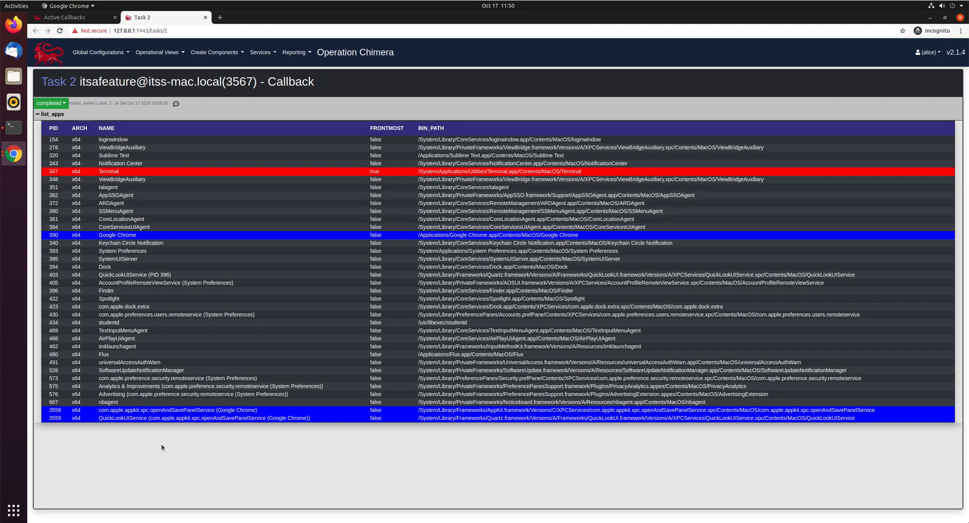
mouse_move(291, 424)
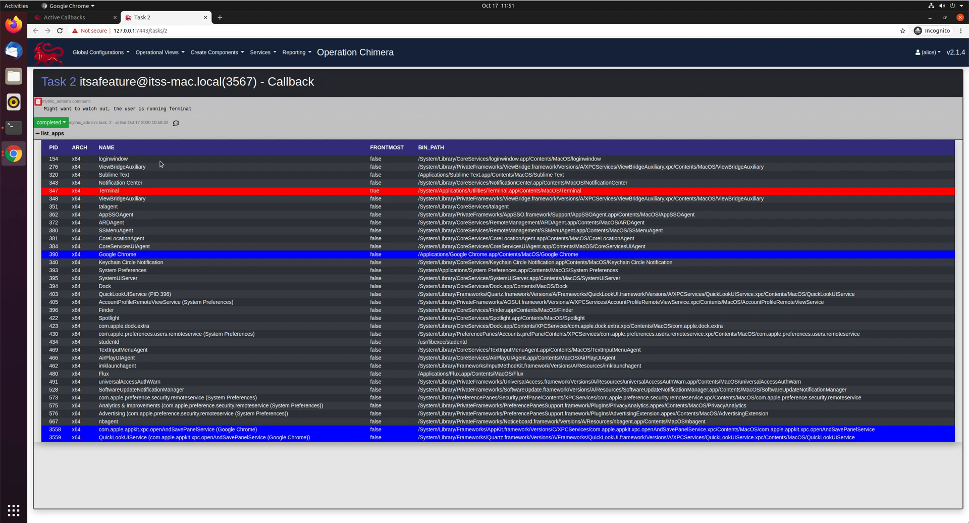
mouse_move(160, 152)
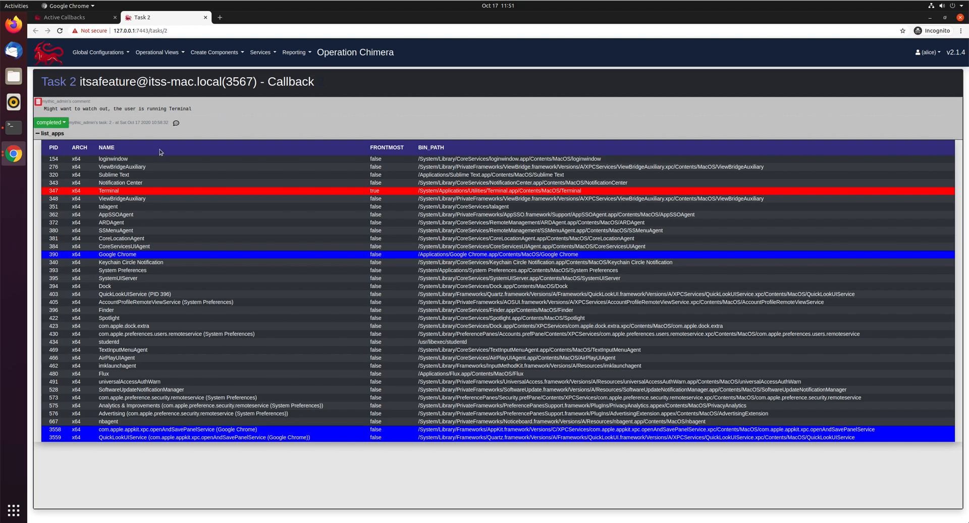
left_click(142, 31)
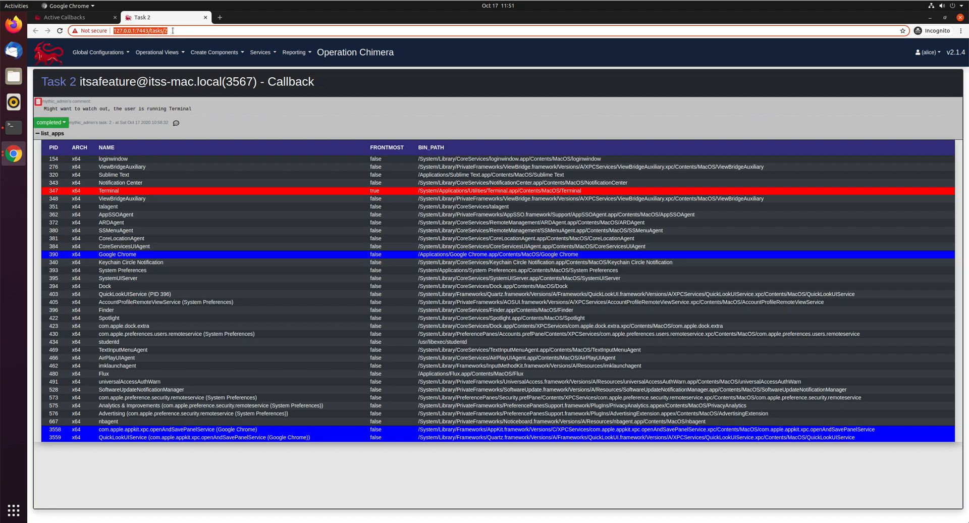
mouse_move(177, 37)
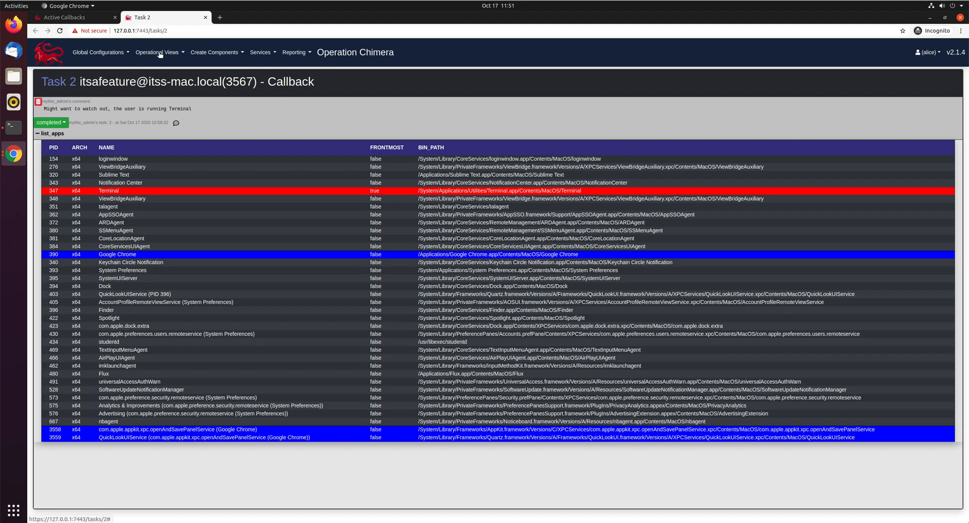
Post 'hey everybody' as alice in the live event feed chat
left_click(157, 51)
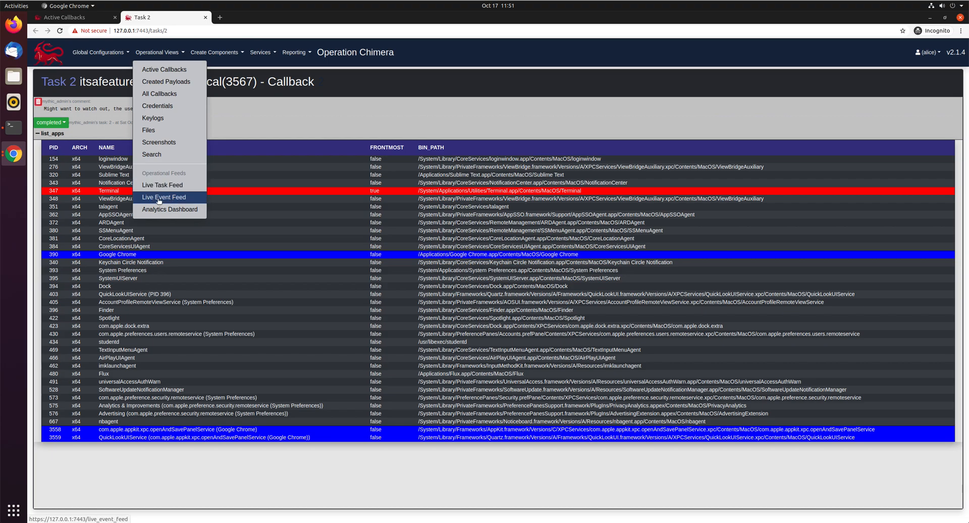
left_click(164, 197)
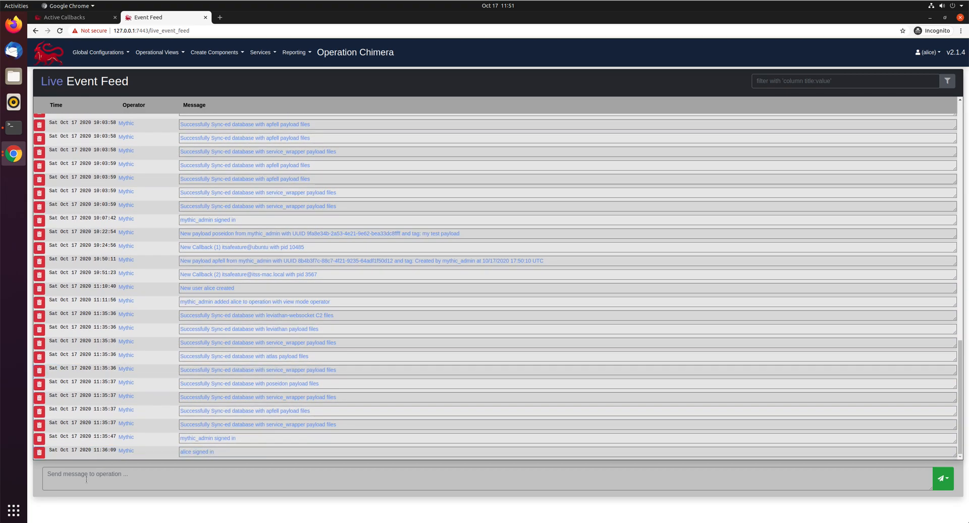
left_click(488, 478)
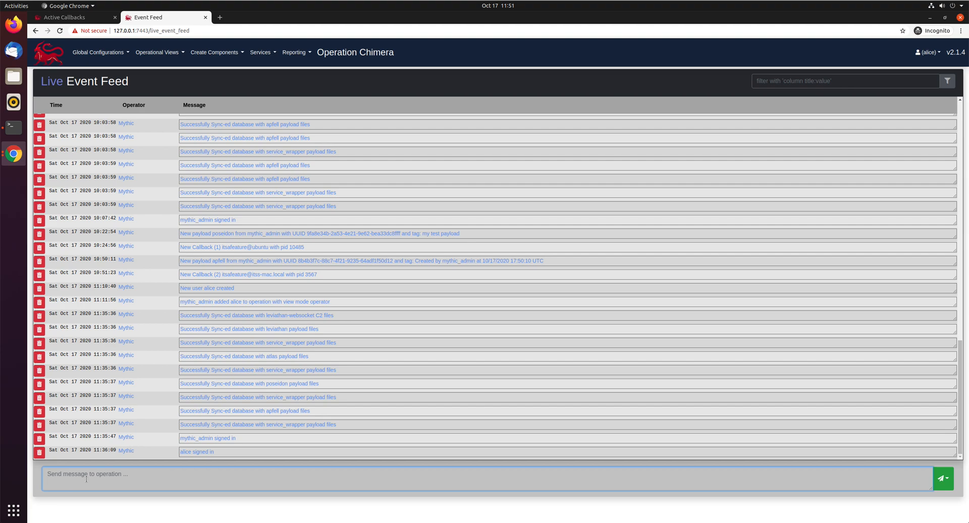
type("hey every")
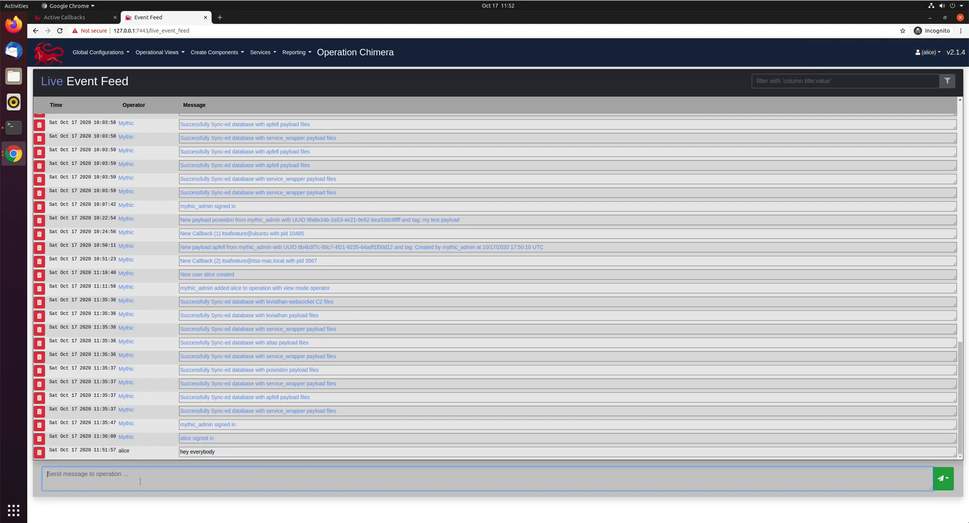
type("https://127.0.0.1:7443/tasks/2")
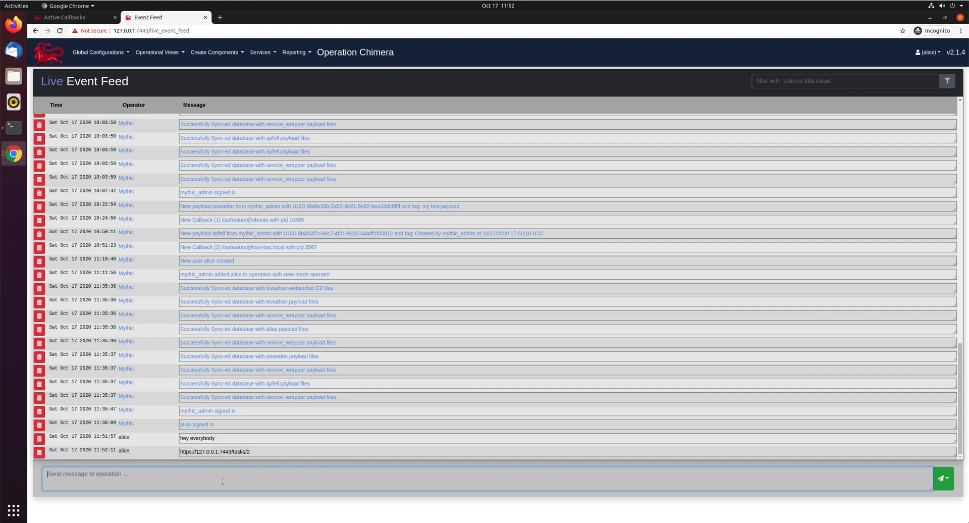
left_click(433, 301)
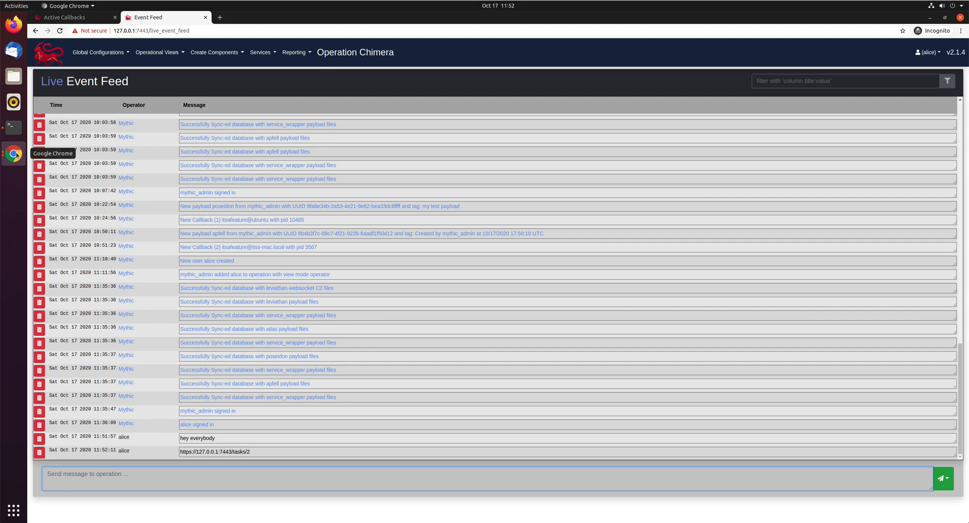
As mythic_admin, reach Task 2 from the event feed and expand the list_apps process table
left_click(73, 17)
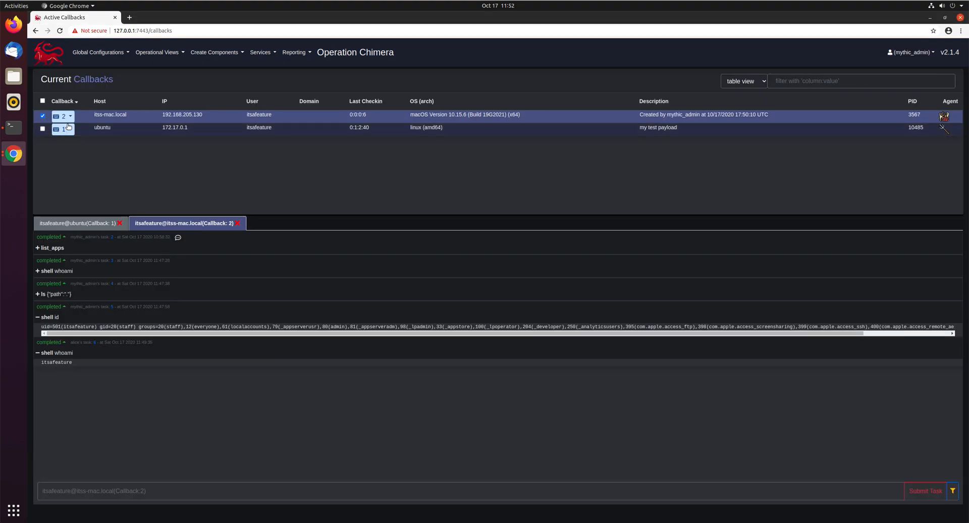
left_click(157, 52)
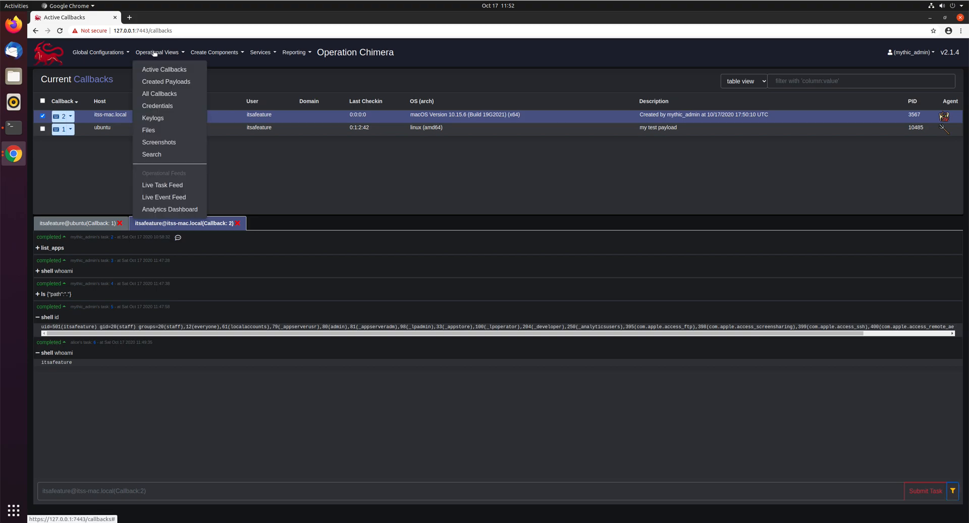
left_click(164, 197)
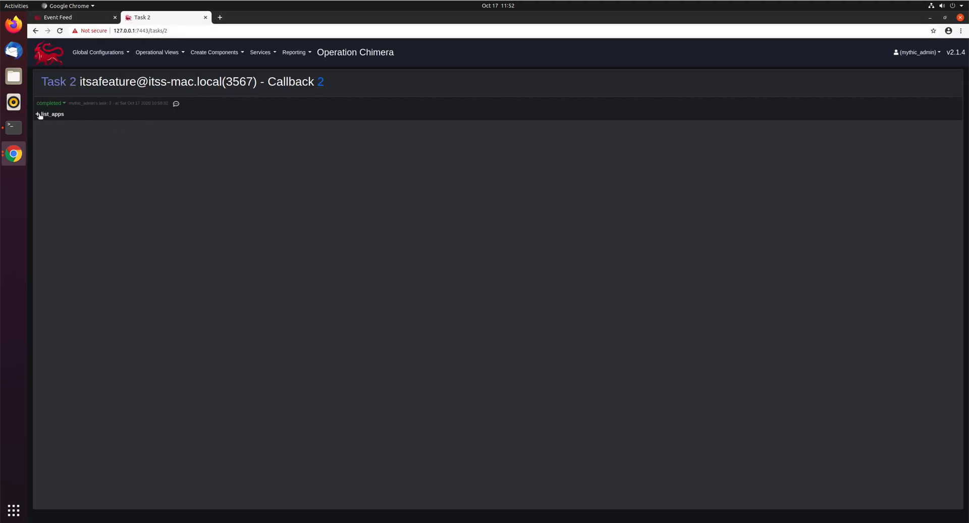
left_click(50, 114)
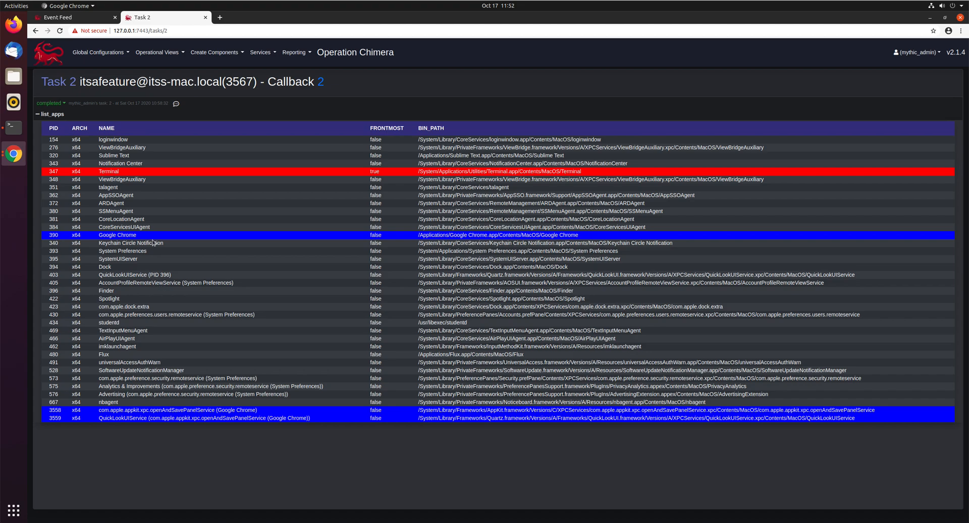
mouse_move(141, 144)
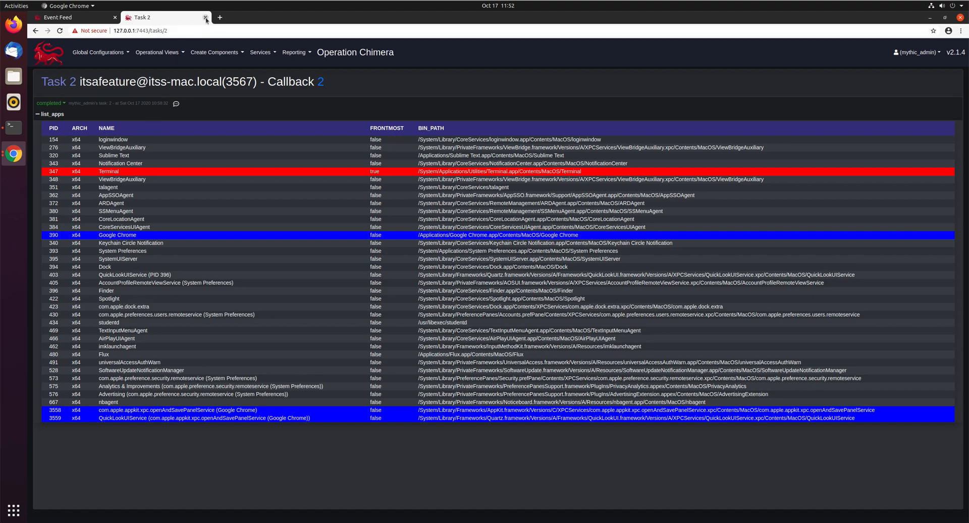
Post a warning saying we got caught and to check task 2's task list
left_click(206, 17)
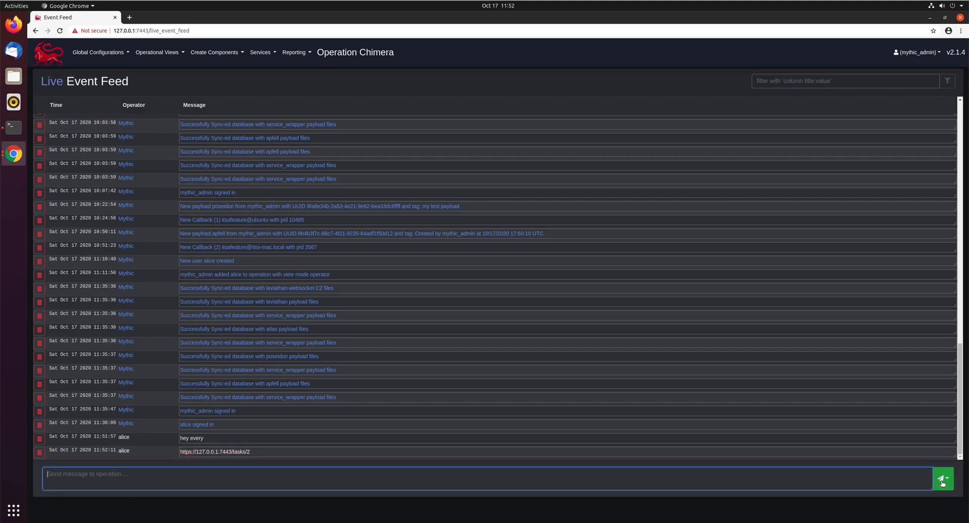
left_click(941, 479)
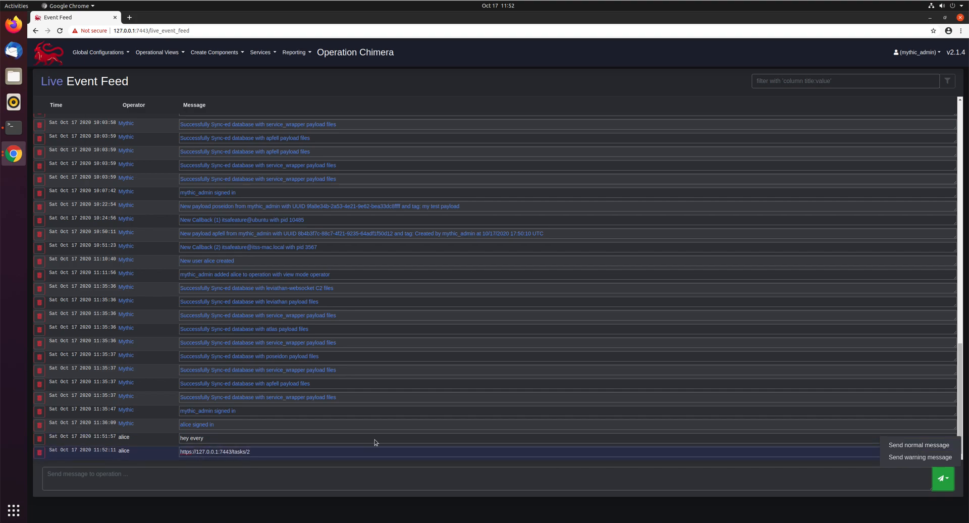
mouse_move(919, 456)
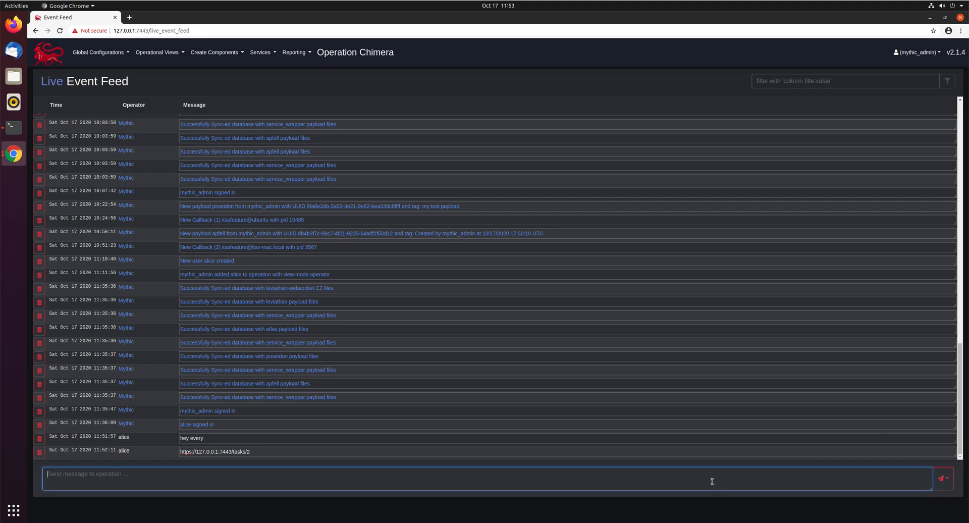
type("oh")
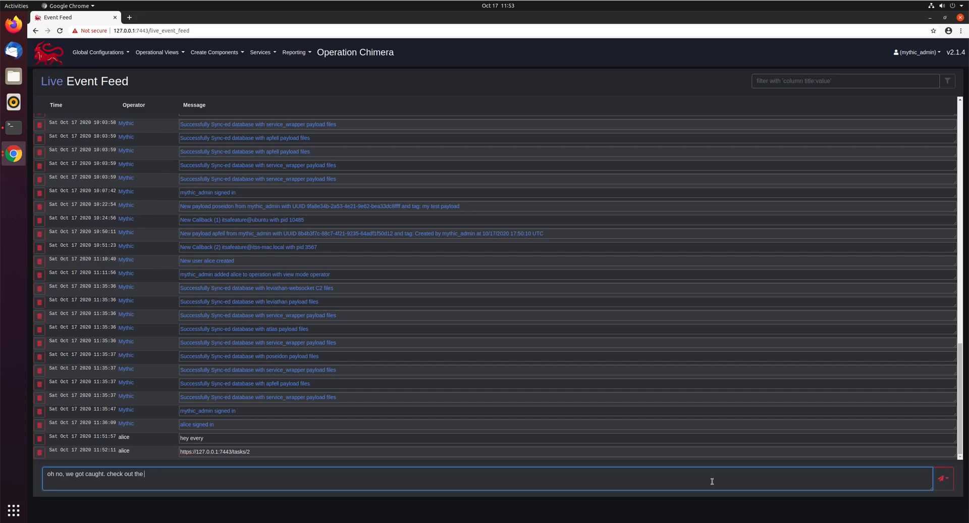
type("task lis")
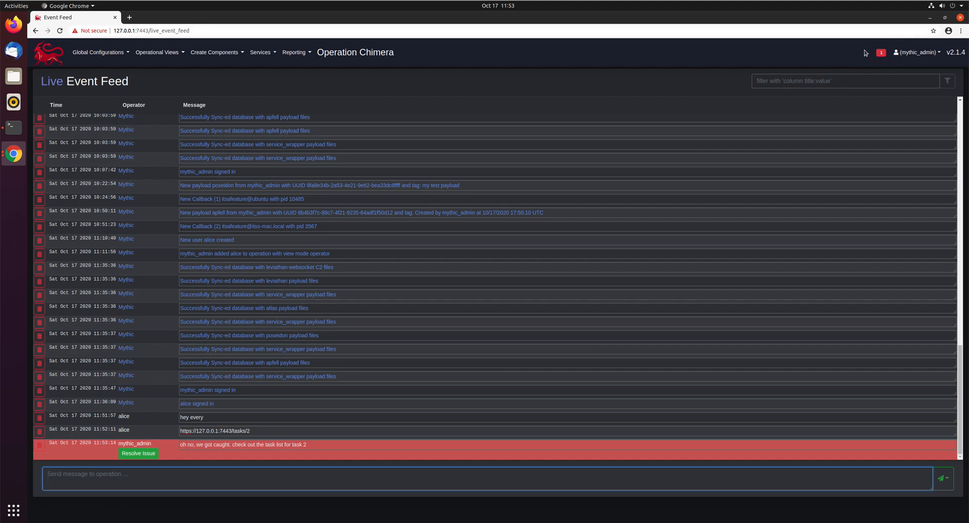
mouse_move(13, 153)
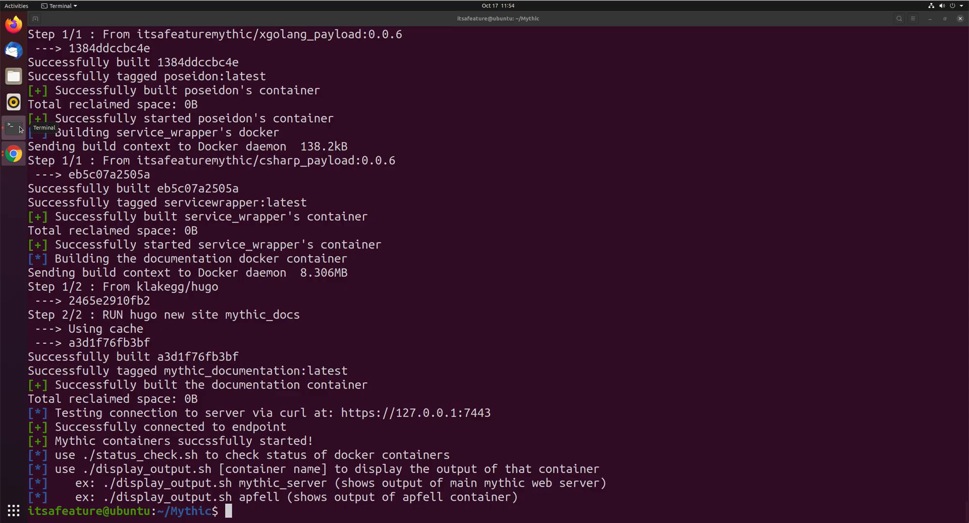
type("curl -vvv")
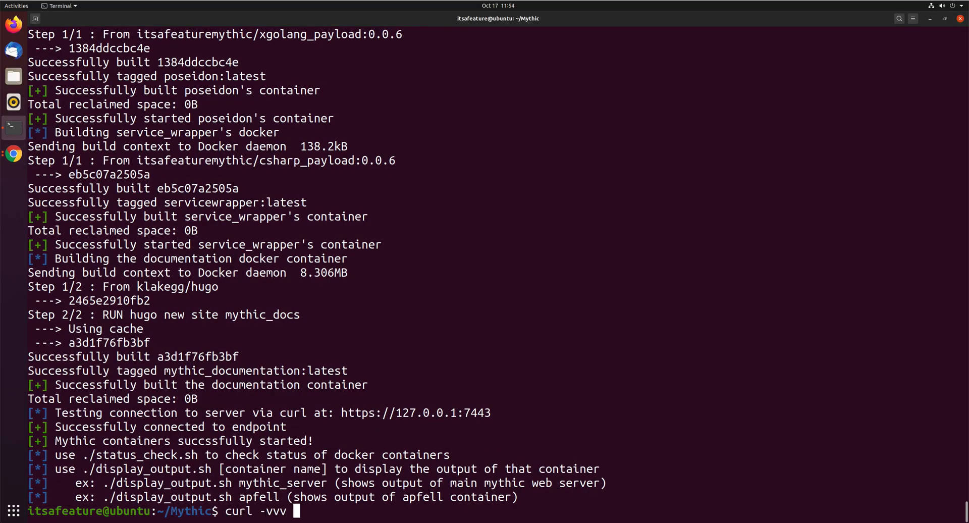
type("http:")
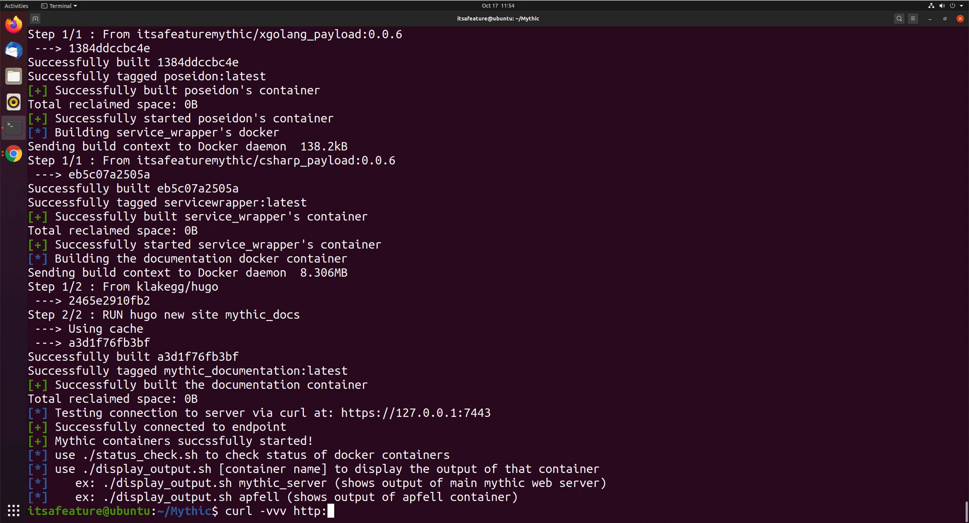
type("/127.0.0.1")
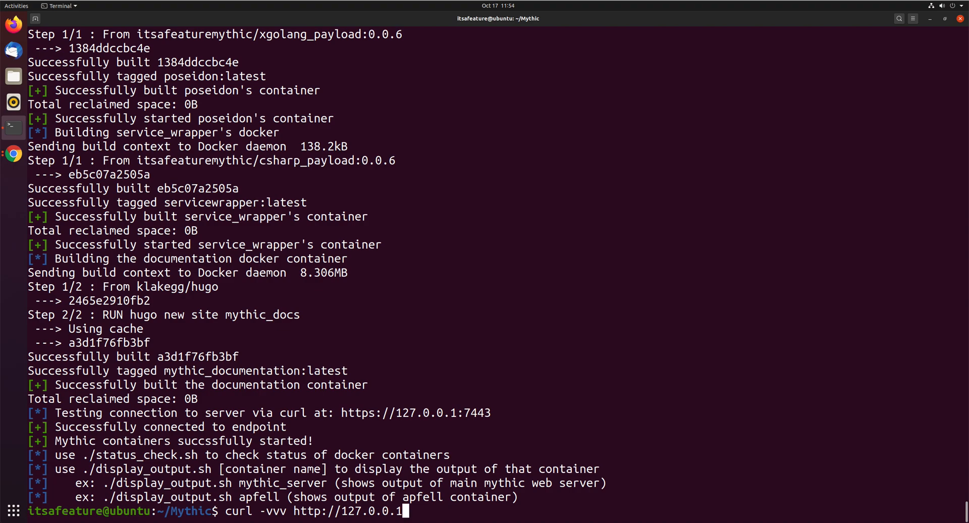
type("/")
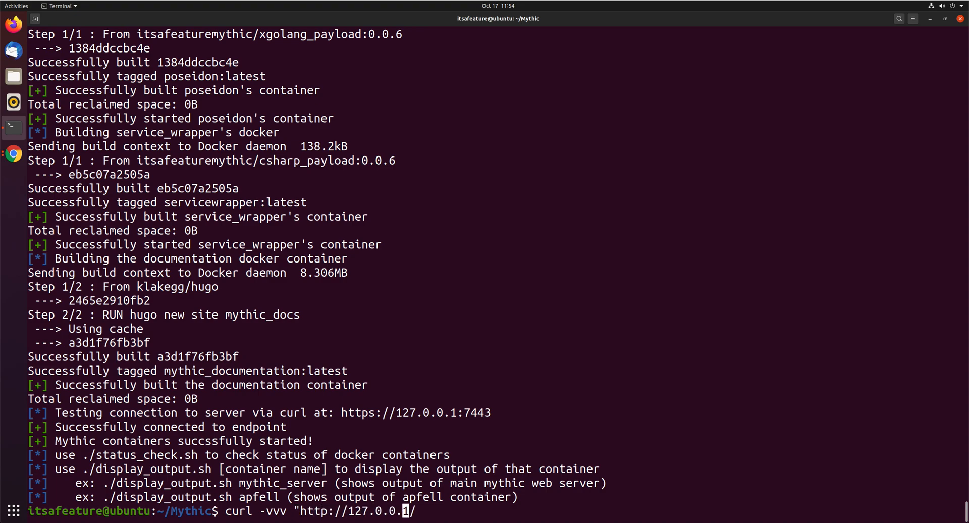
type("ftest")
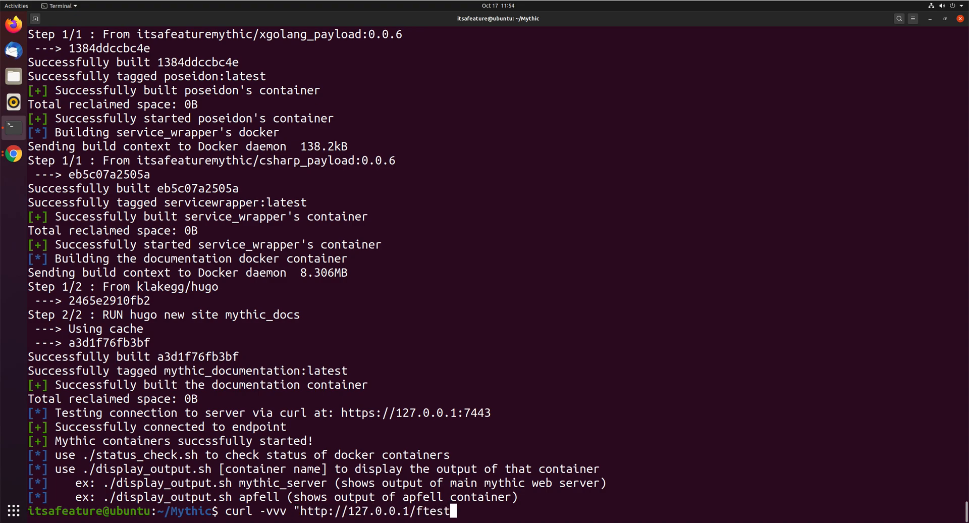
type("?fkld=jfklwjekw")
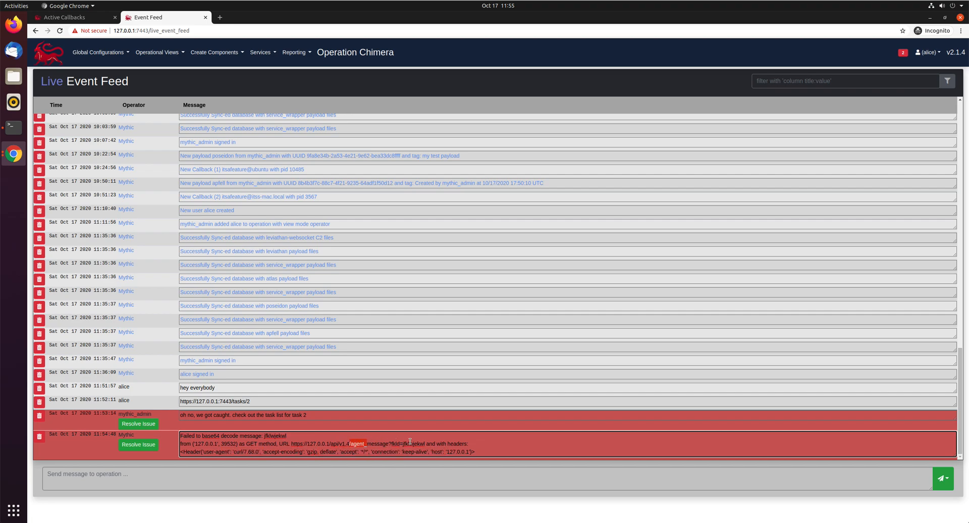
Highlight the agent_message URL in the base64 decode warning and mark it resolved
left_click_drag(347, 443, 434, 443)
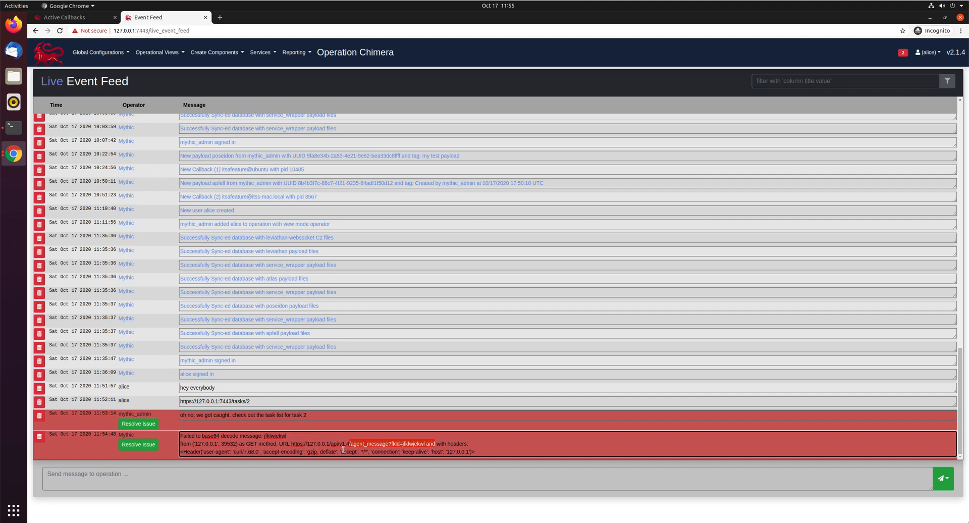
left_click(305, 476)
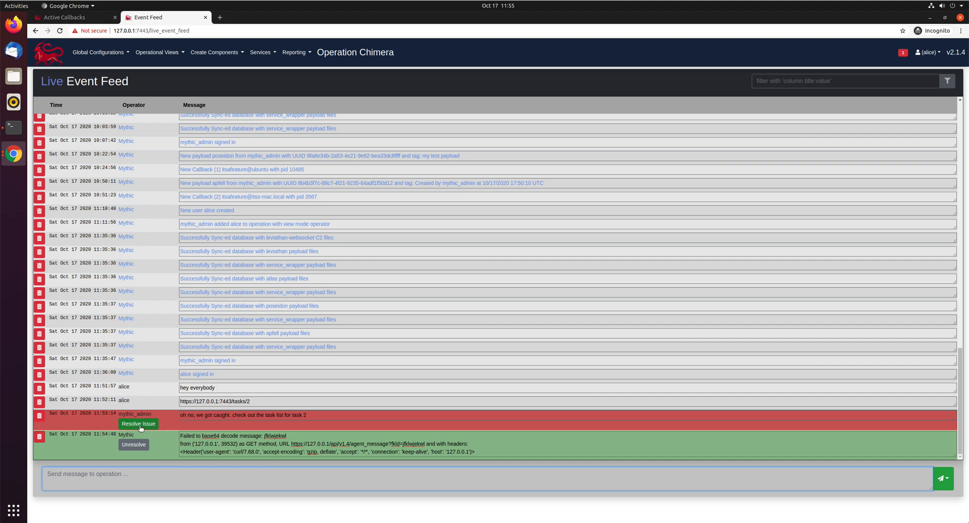
Toggle resolve/unresolve on the caught and base64 warnings, leaving both resolved green
left_click(138, 423)
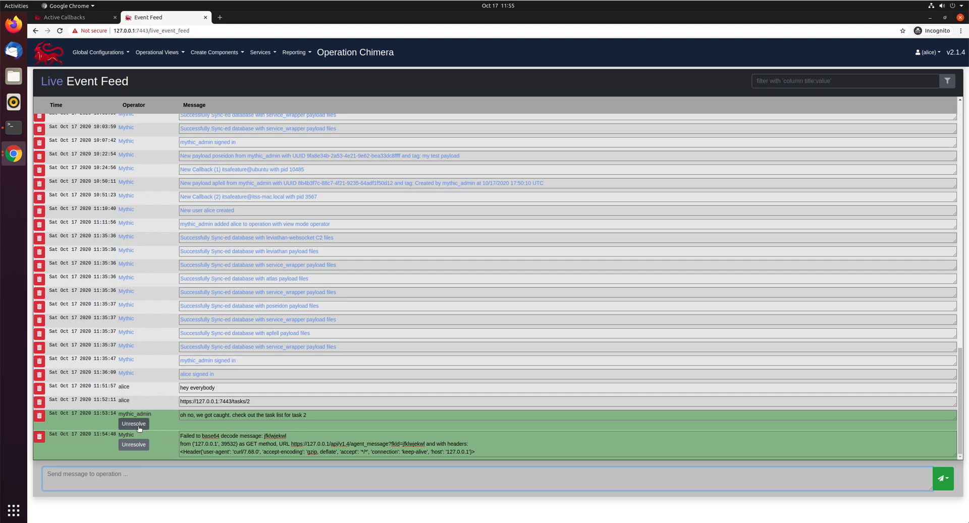
left_click(133, 423)
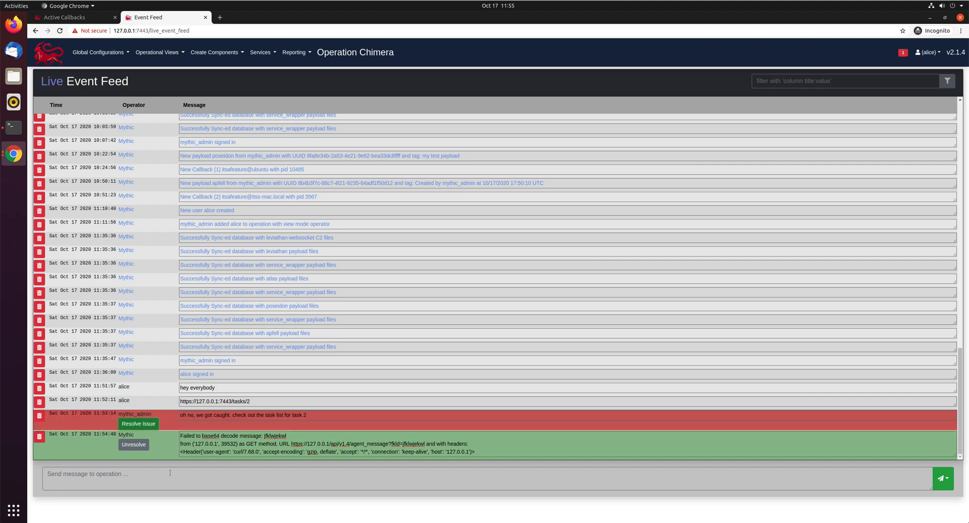
left_click(138, 423)
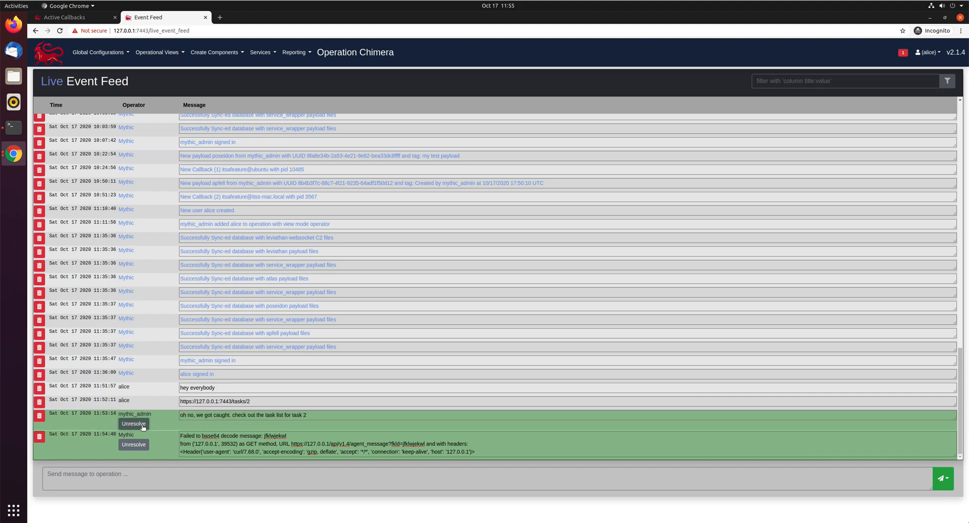
left_click(134, 423)
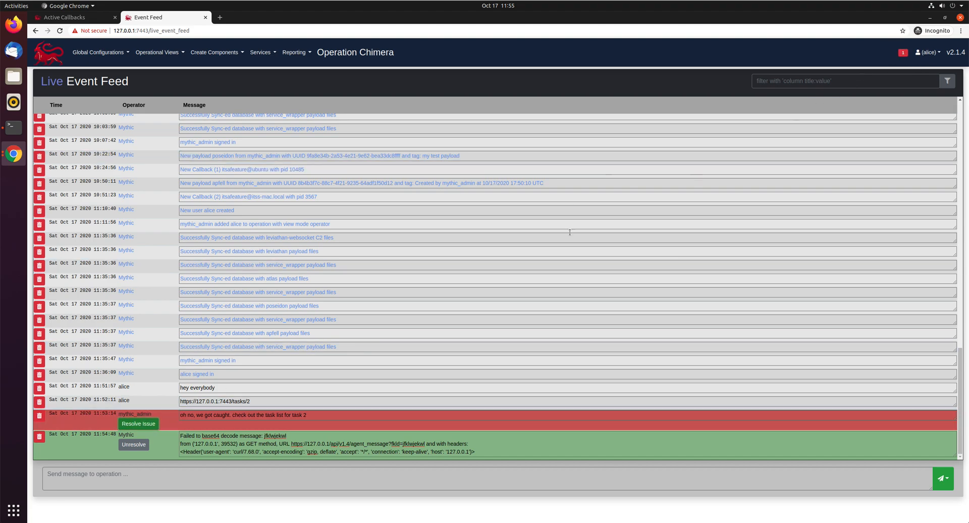
left_click(138, 423)
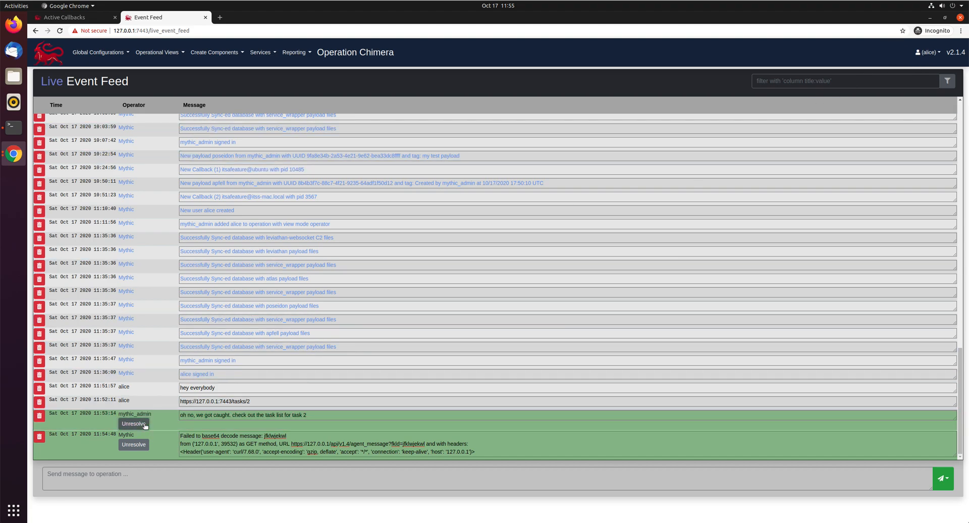
left_click(134, 444)
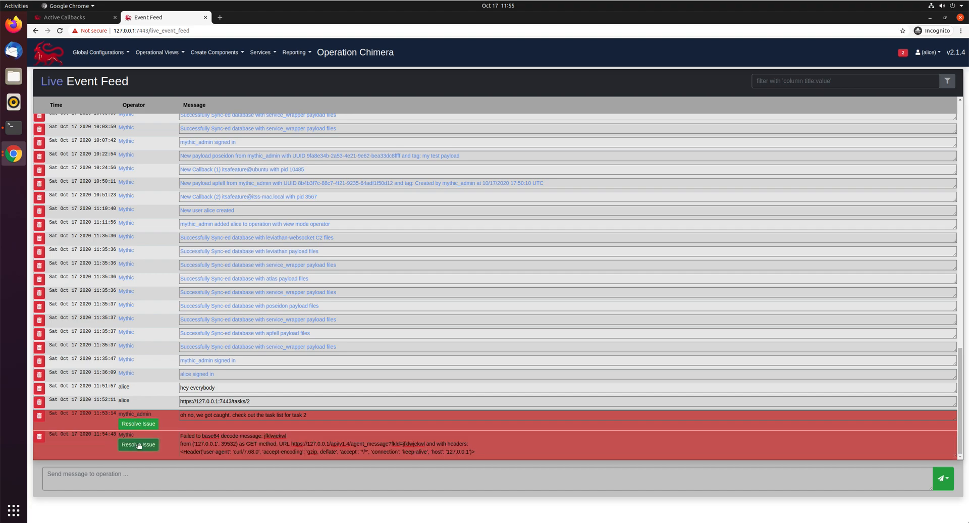
left_click(139, 444)
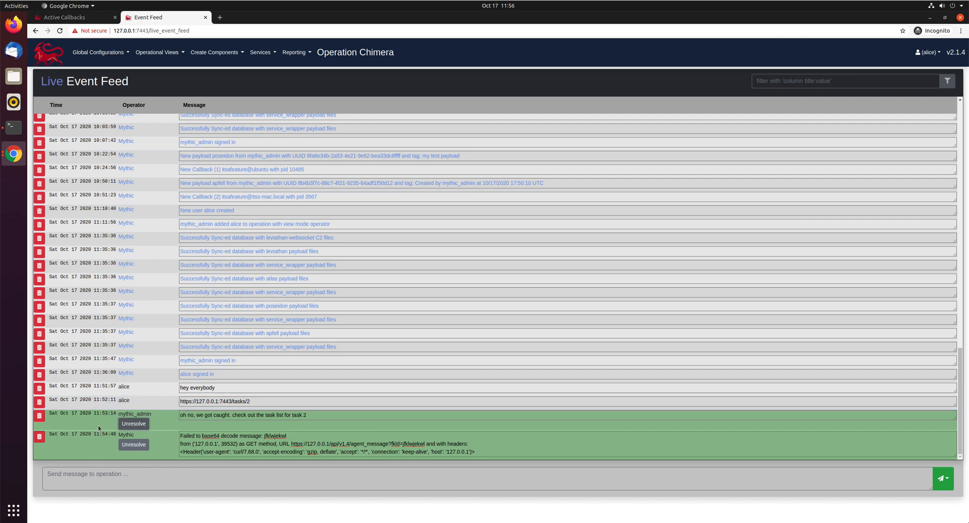
mouse_move(142, 461)
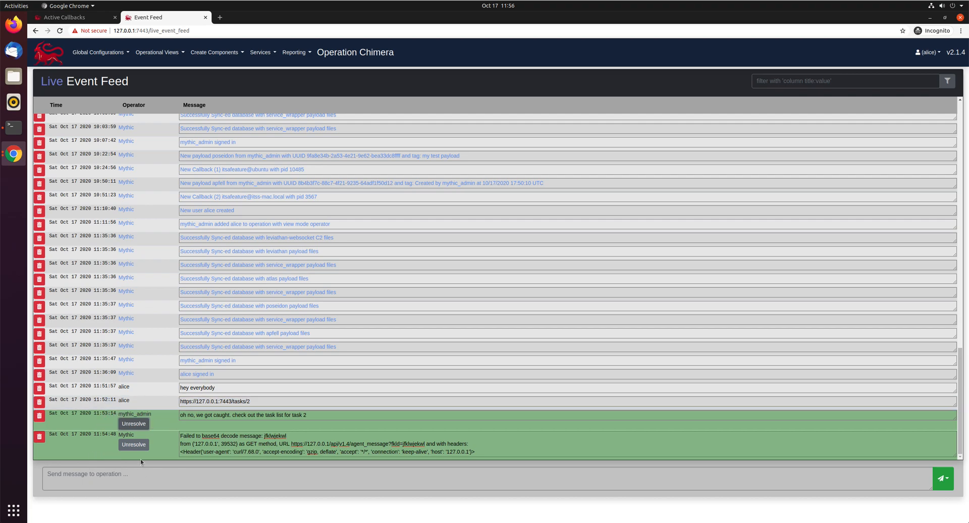